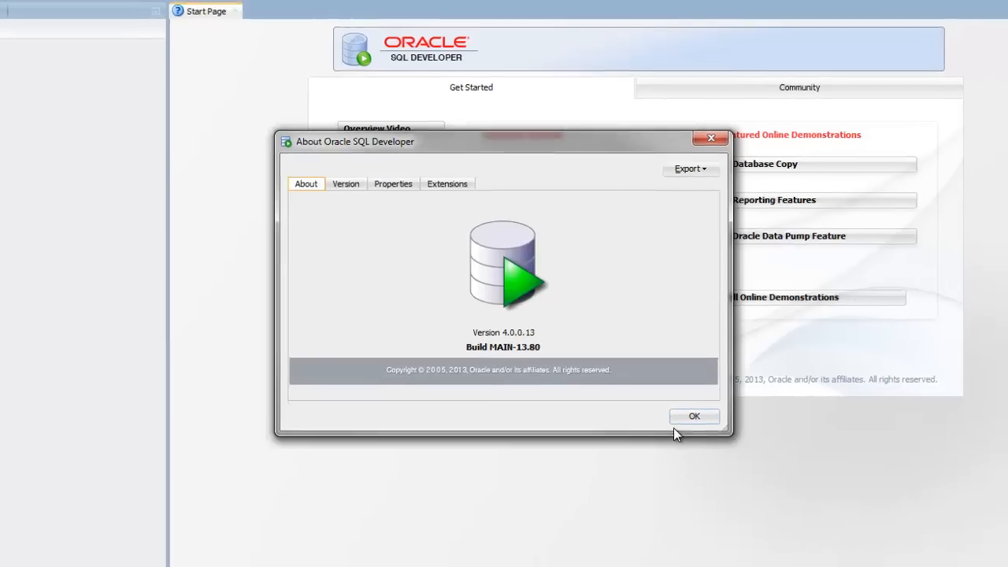
Dismiss the About dialog showing version 4.0.0.13 and return to the start page
click(693, 415)
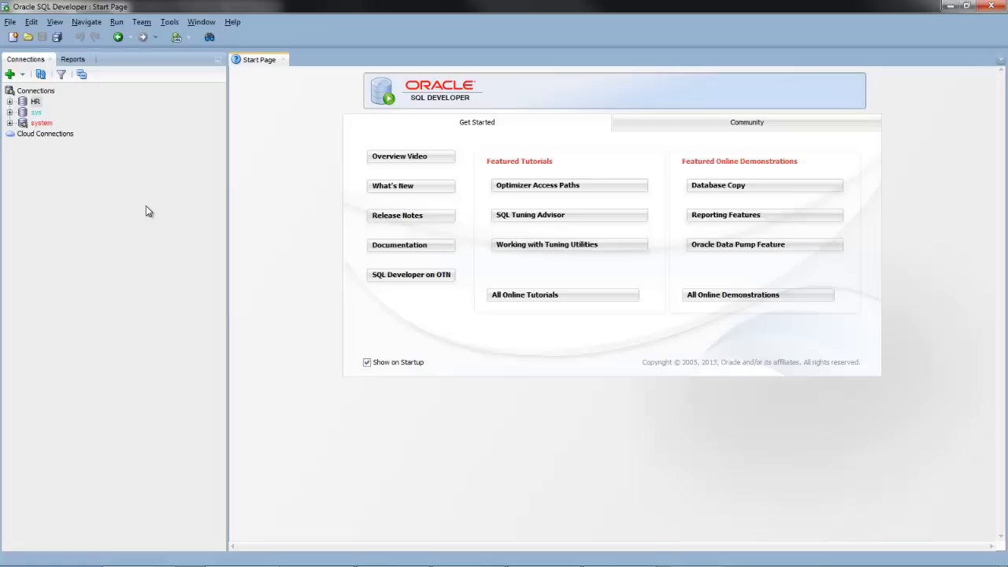
Show the DBA panel via the View menu and add the system connection to it
click(54, 22)
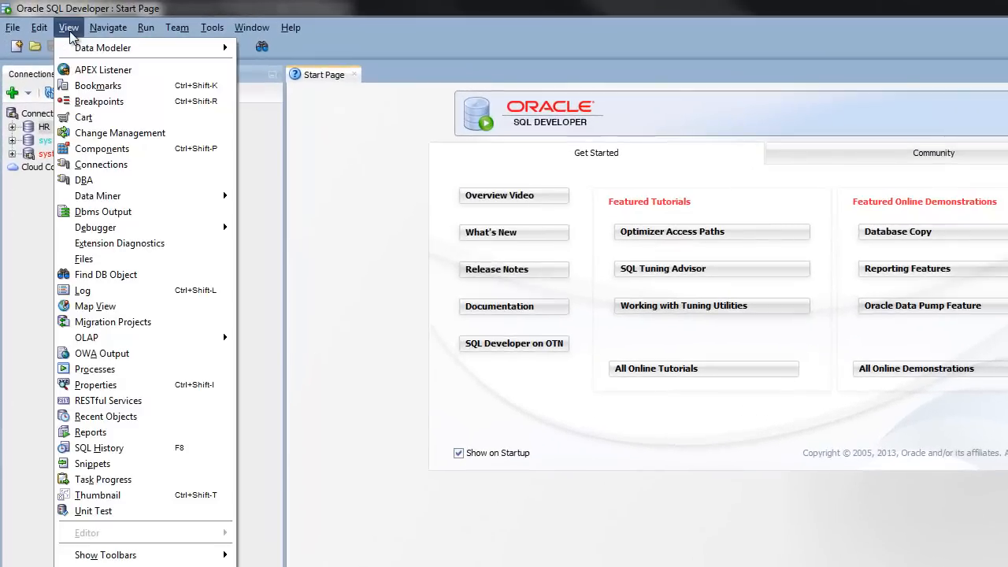
mouse_move(119, 132)
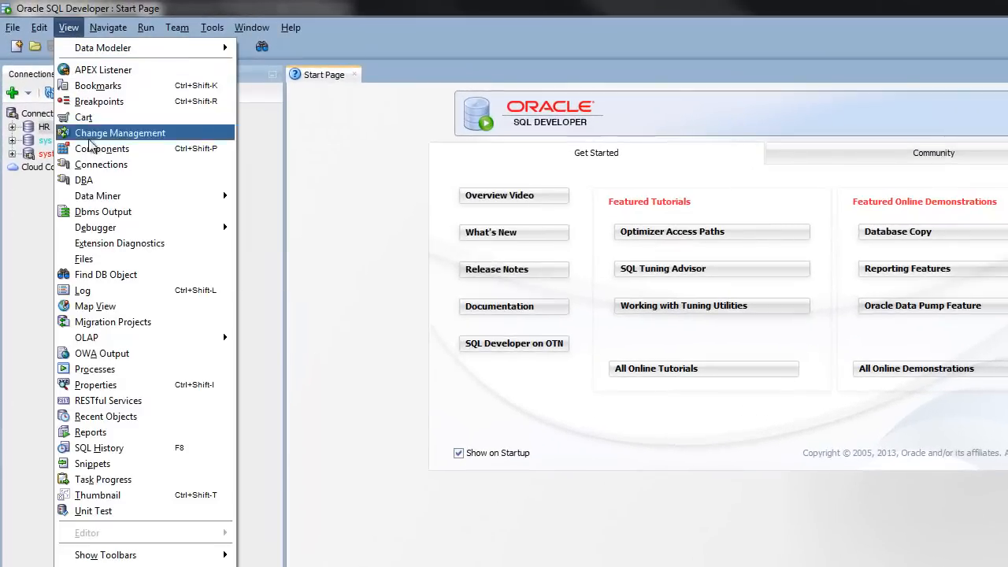
click(85, 179)
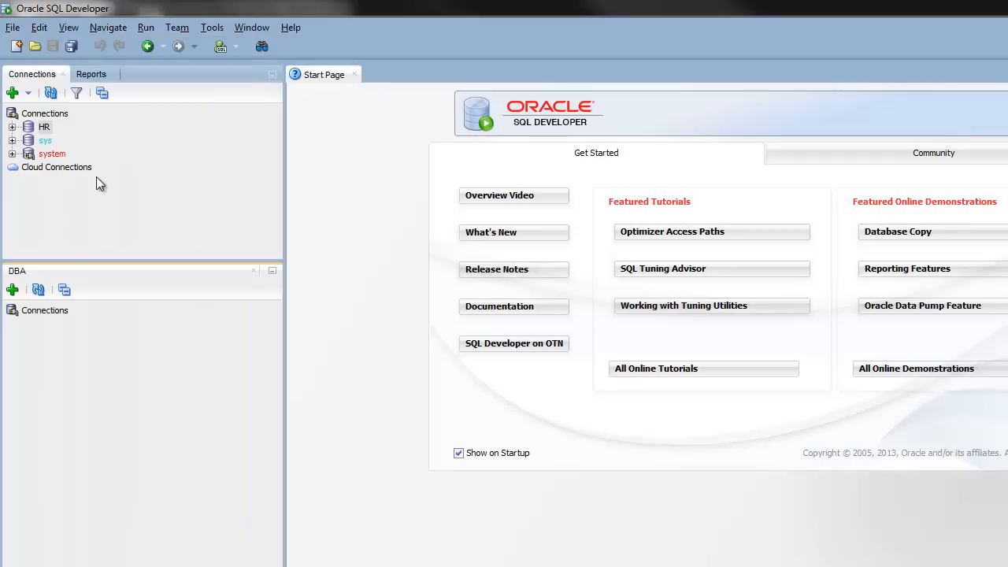
mouse_move(19, 326)
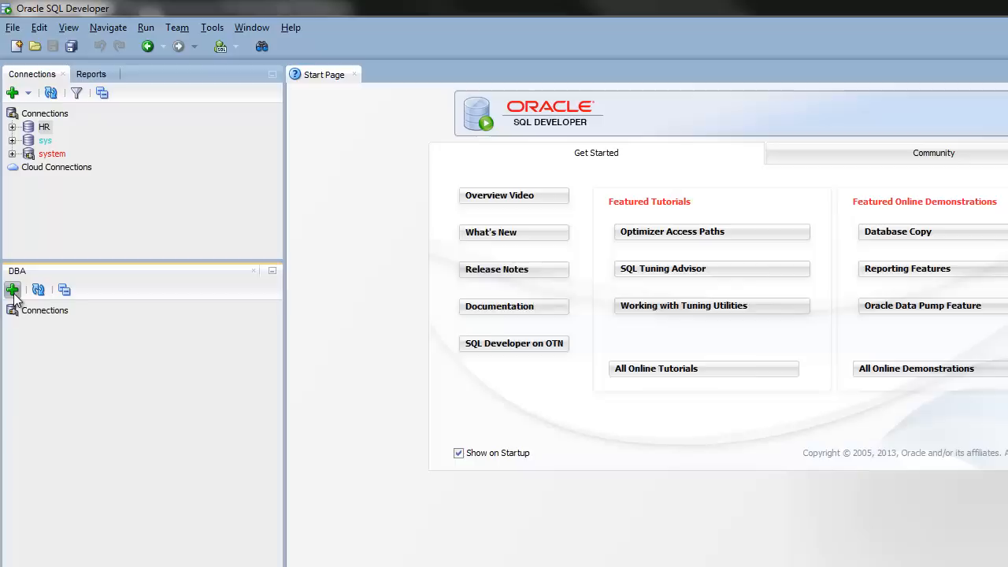
click(13, 290)
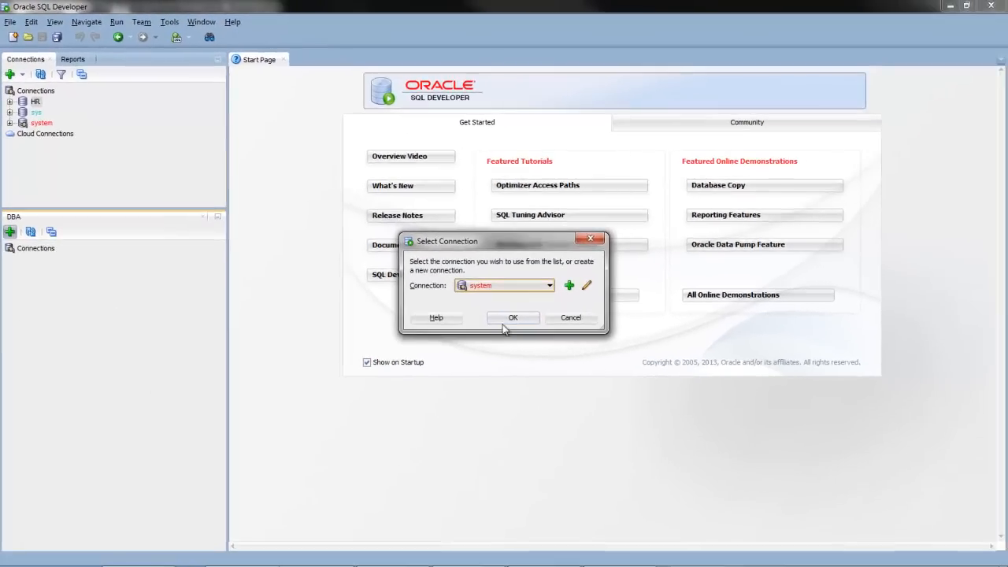
click(514, 318)
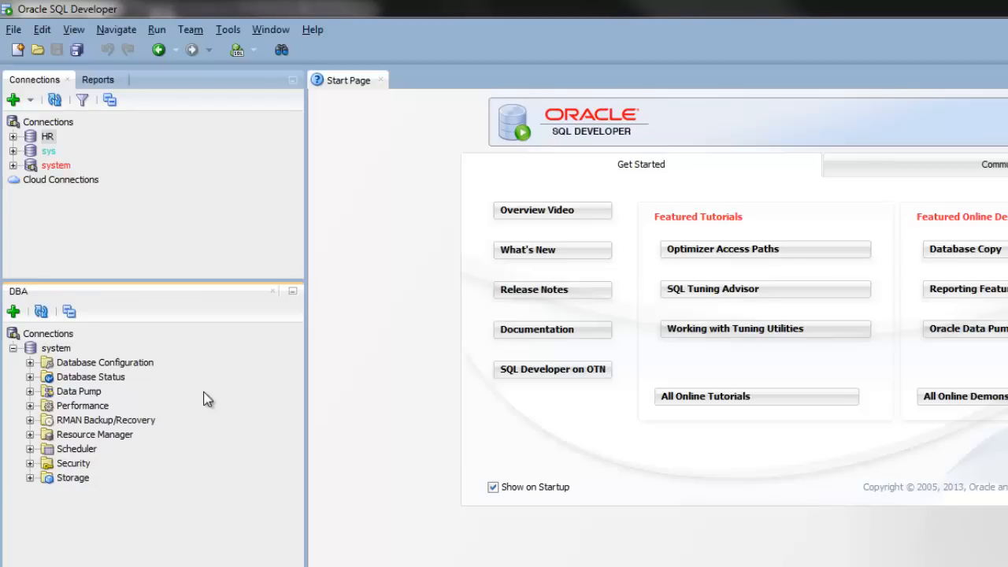
mouse_move(32, 417)
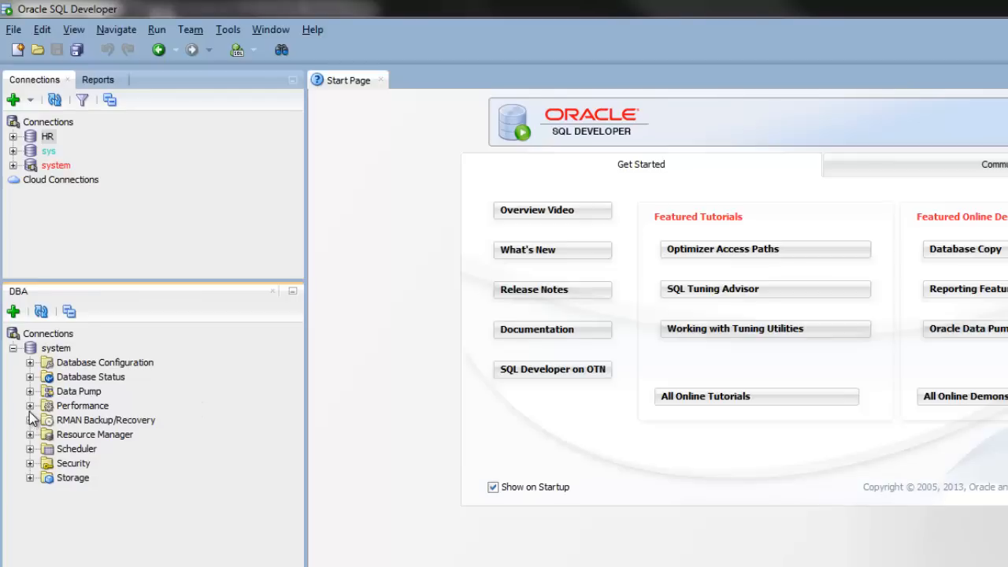
List the performance snapshots under system and view the statistics of snapshot 2704
click(28, 406)
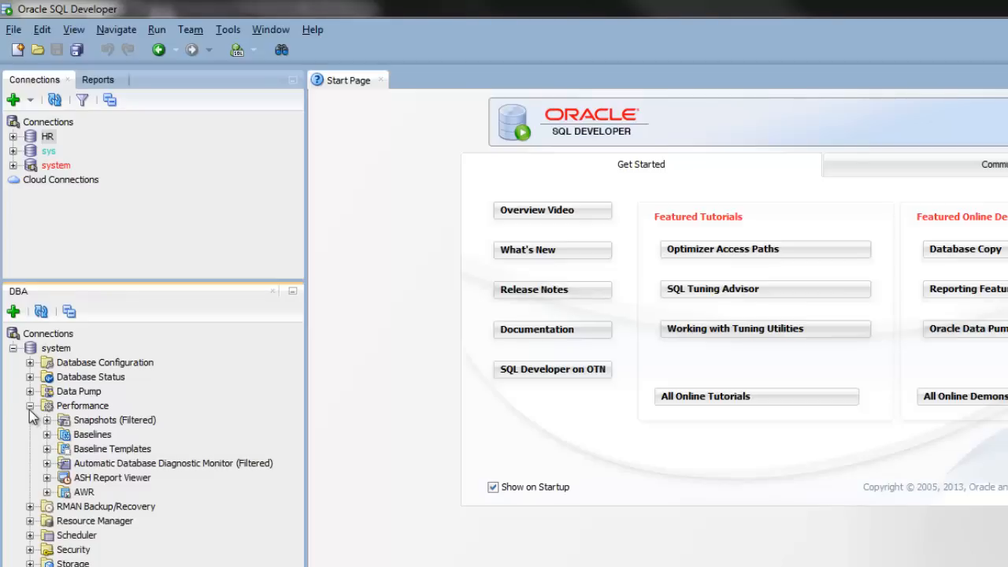
mouse_move(123, 412)
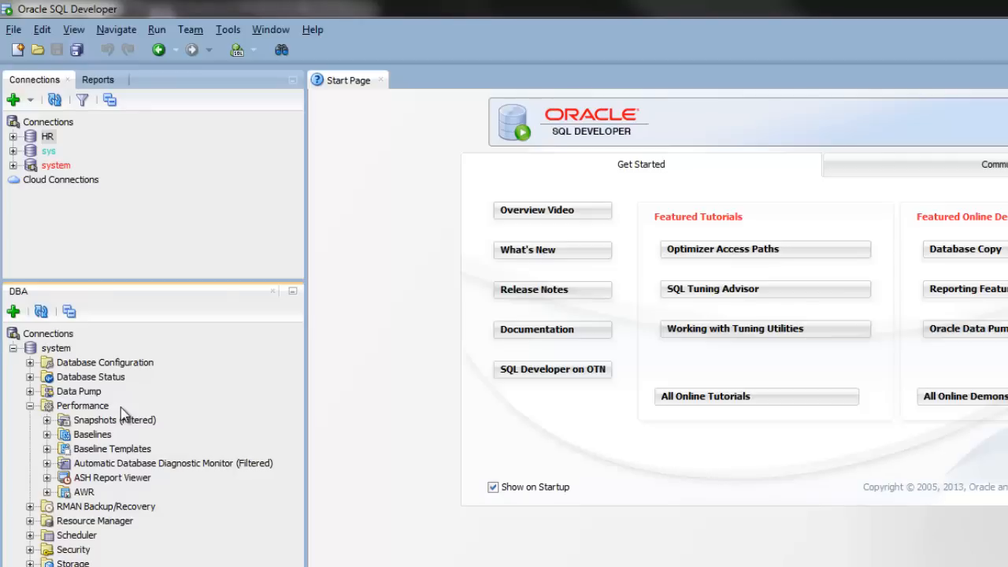
mouse_move(101, 425)
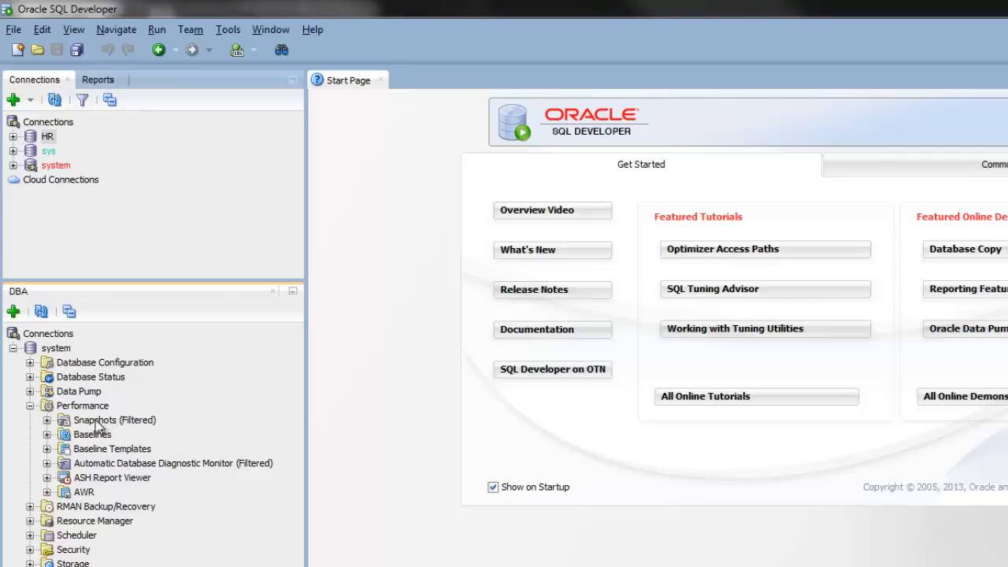
click(113, 419)
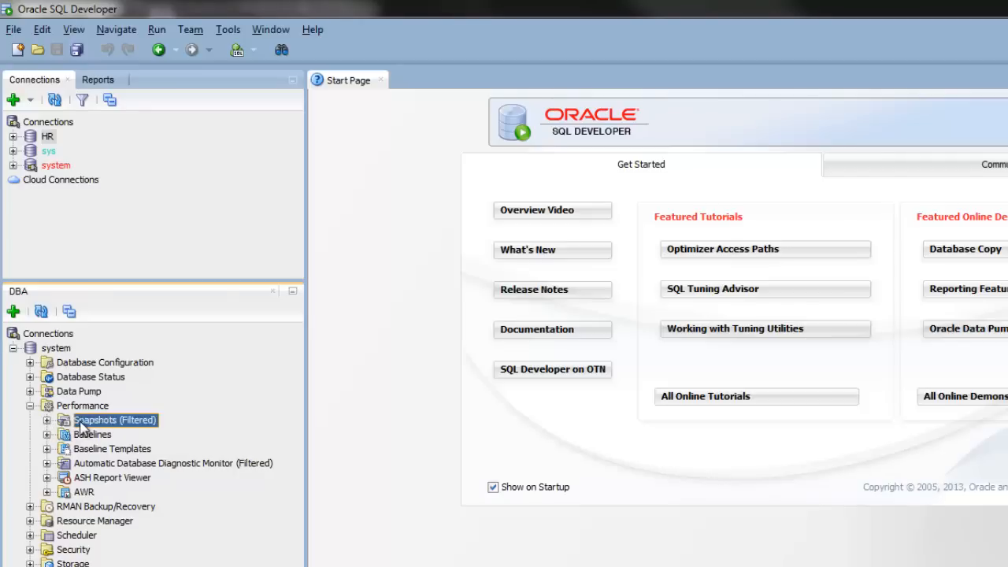
double_click(114, 419)
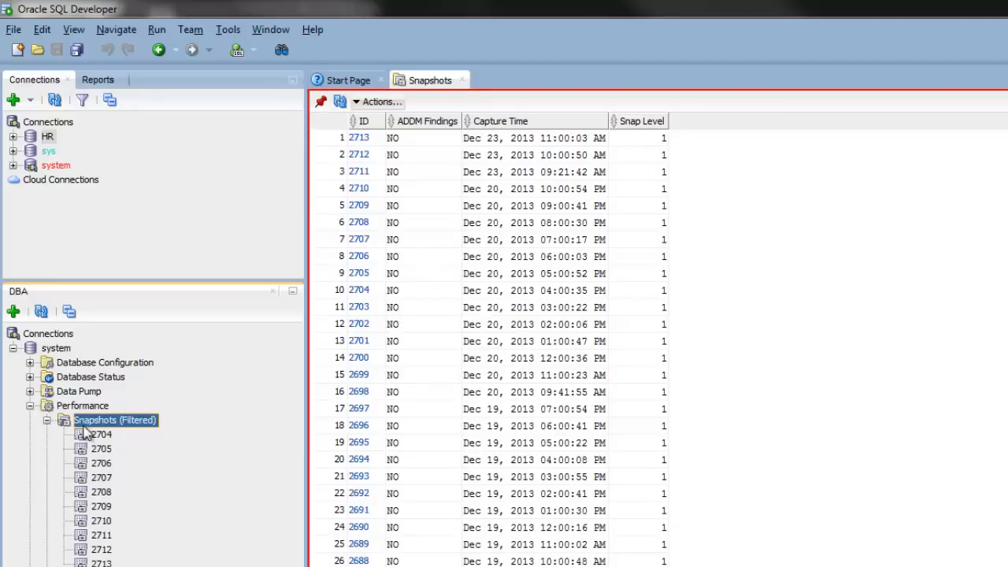
mouse_move(126, 419)
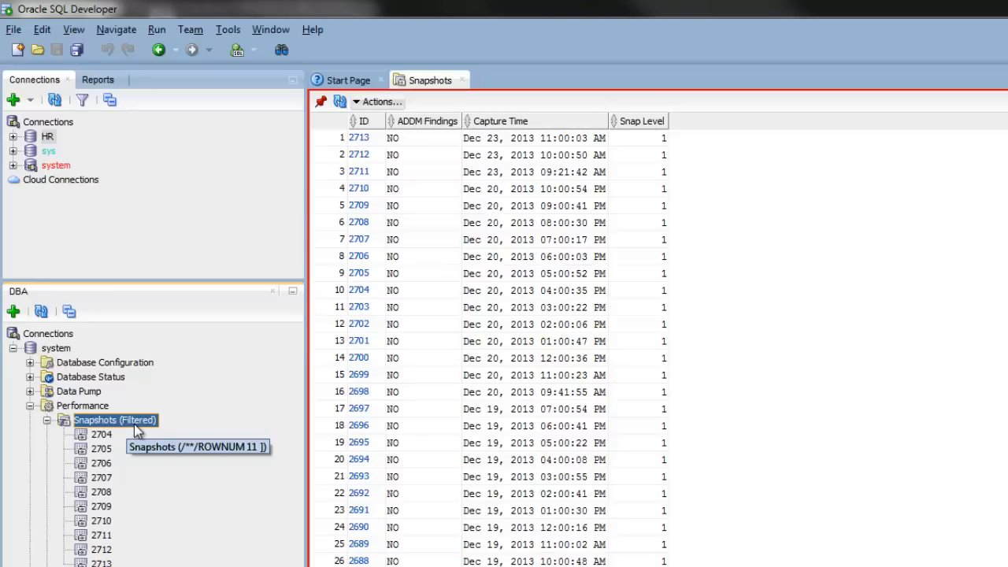
mouse_move(115, 418)
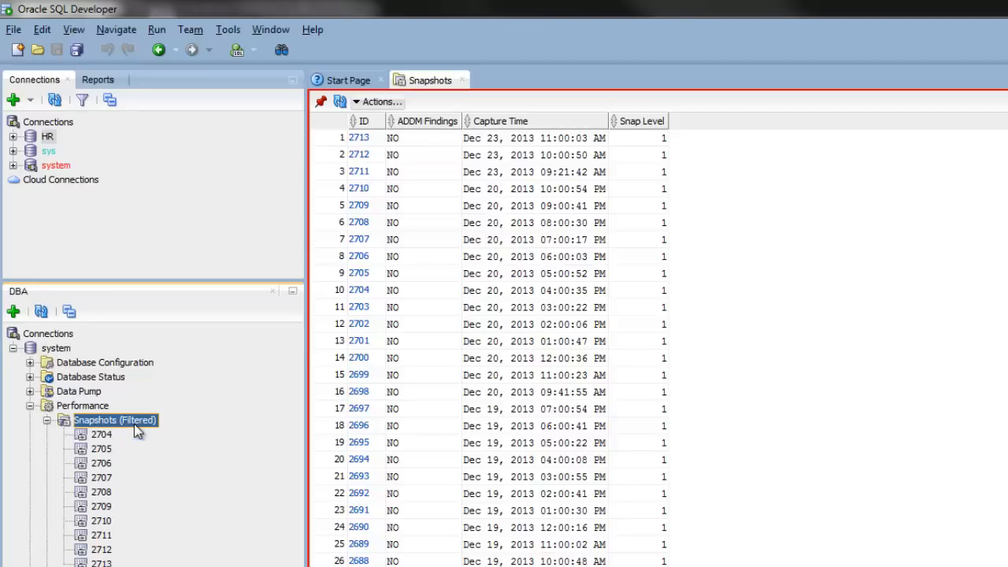
click(101, 435)
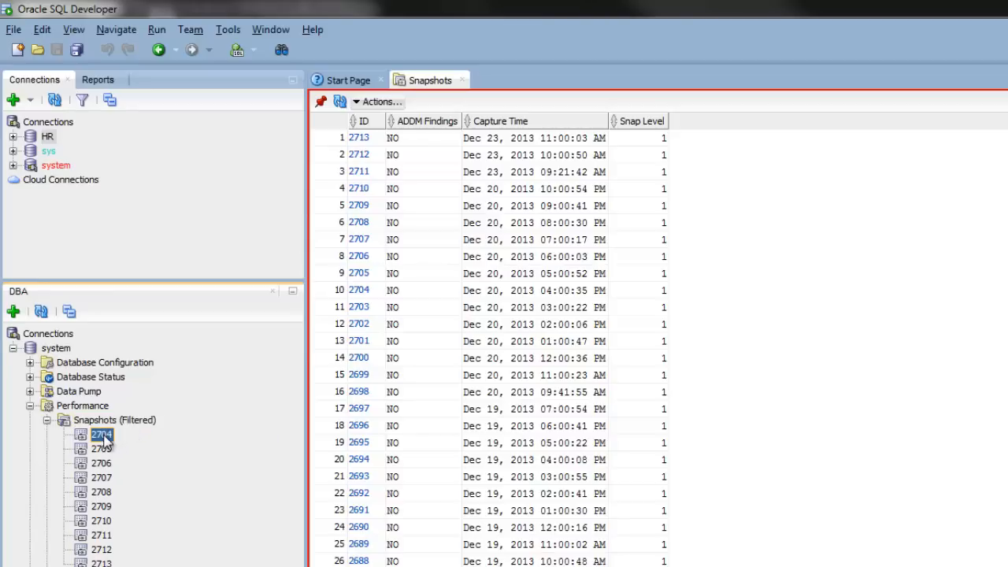
double_click(100, 435)
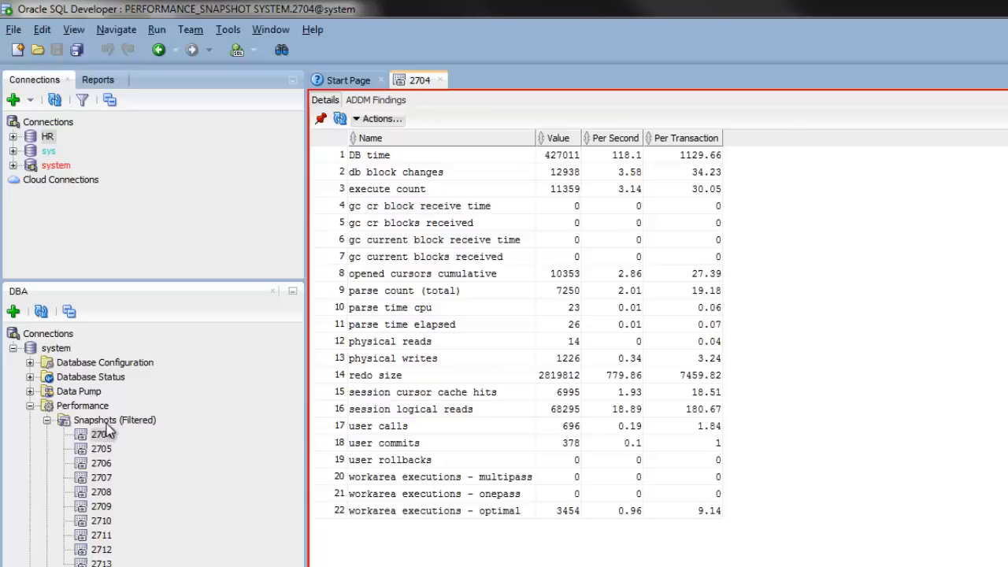
mouse_move(114, 419)
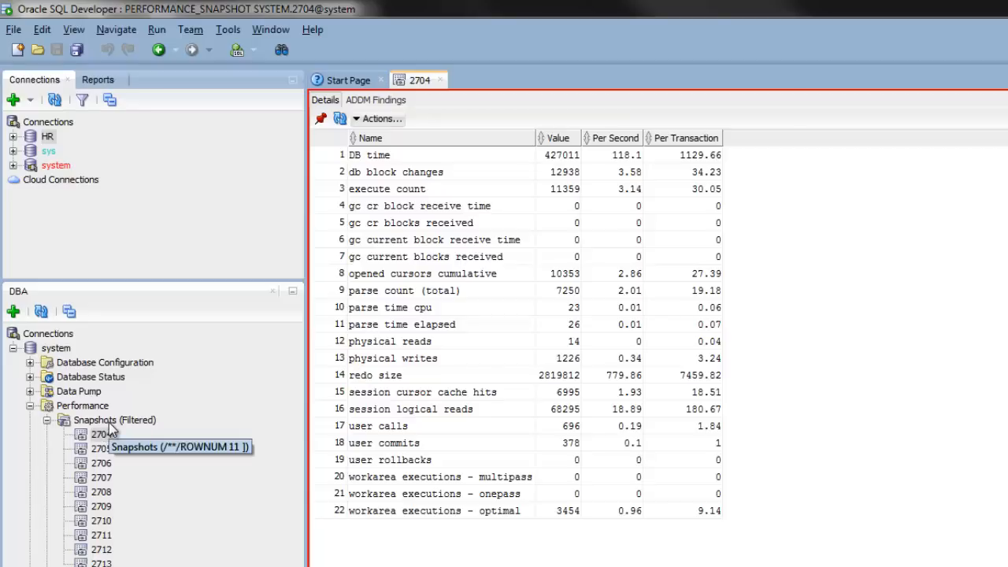
Sort the snapshot list by ADDM Findings and view the statistics of snapshot 2687
right_click(113, 419)
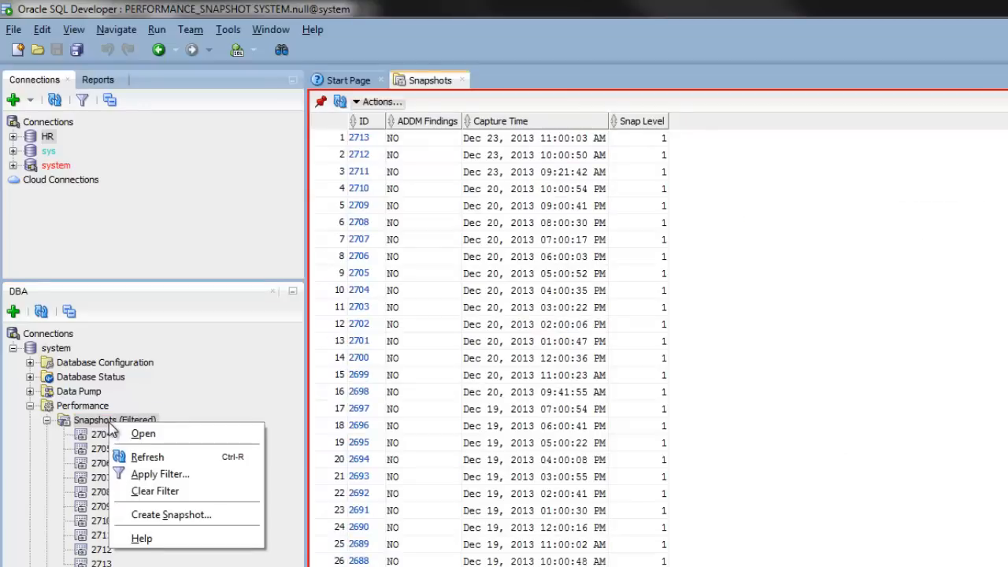
mouse_move(171, 513)
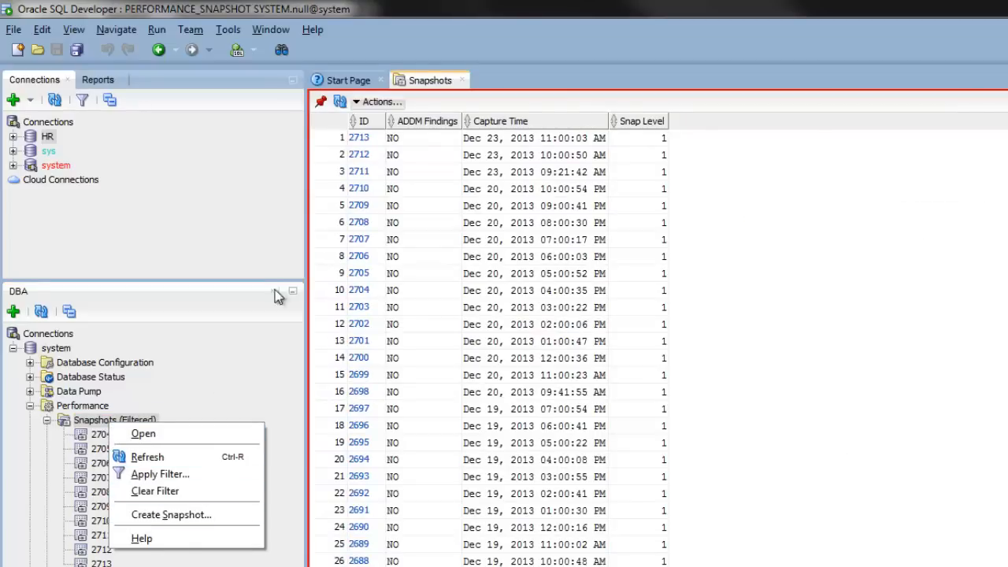
mouse_move(444, 119)
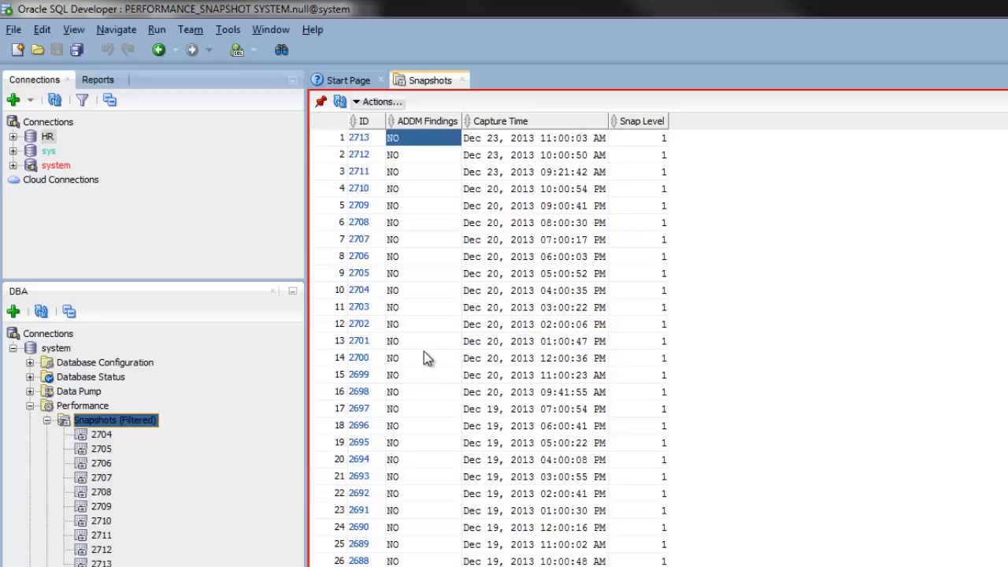
mouse_move(424, 307)
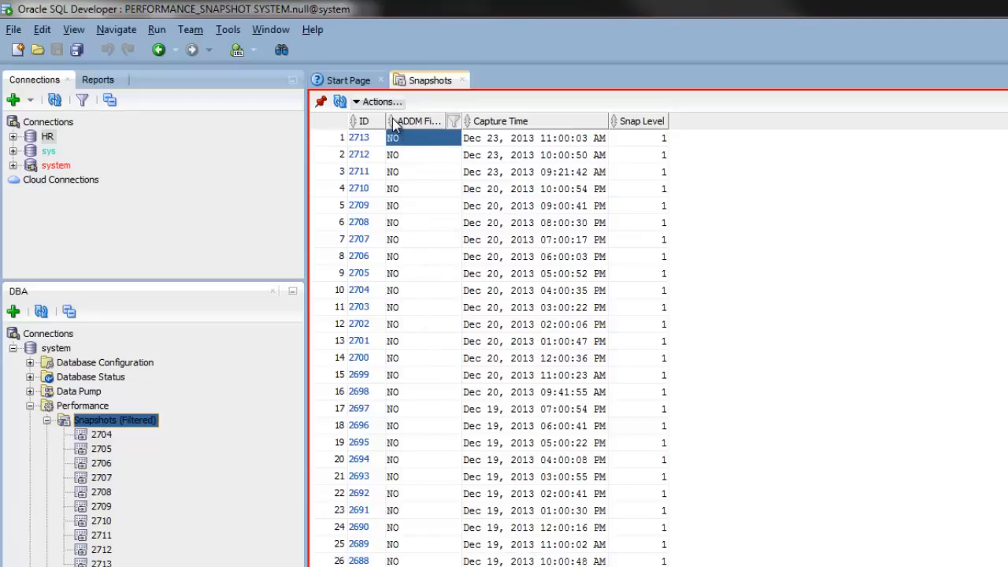
click(419, 120)
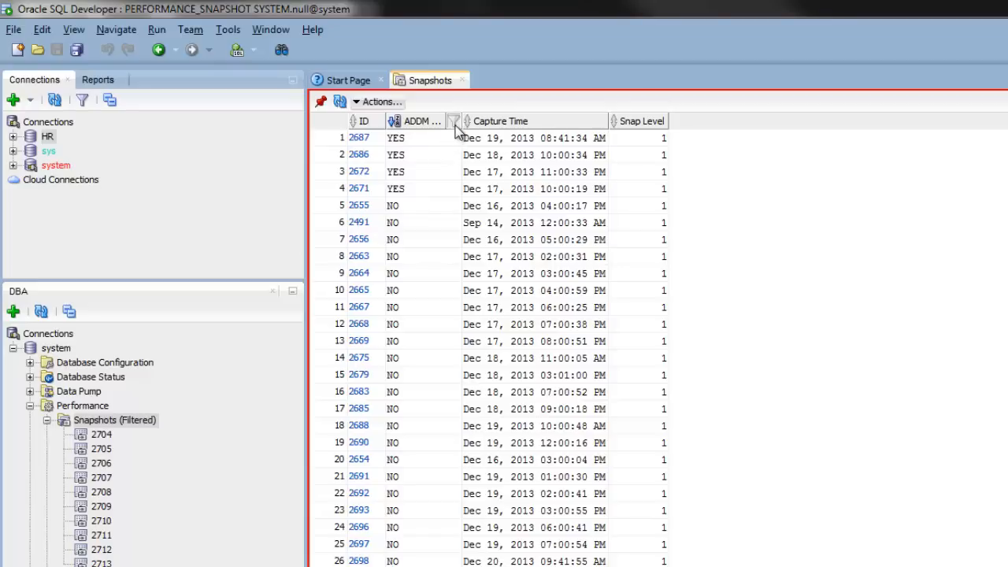
click(453, 119)
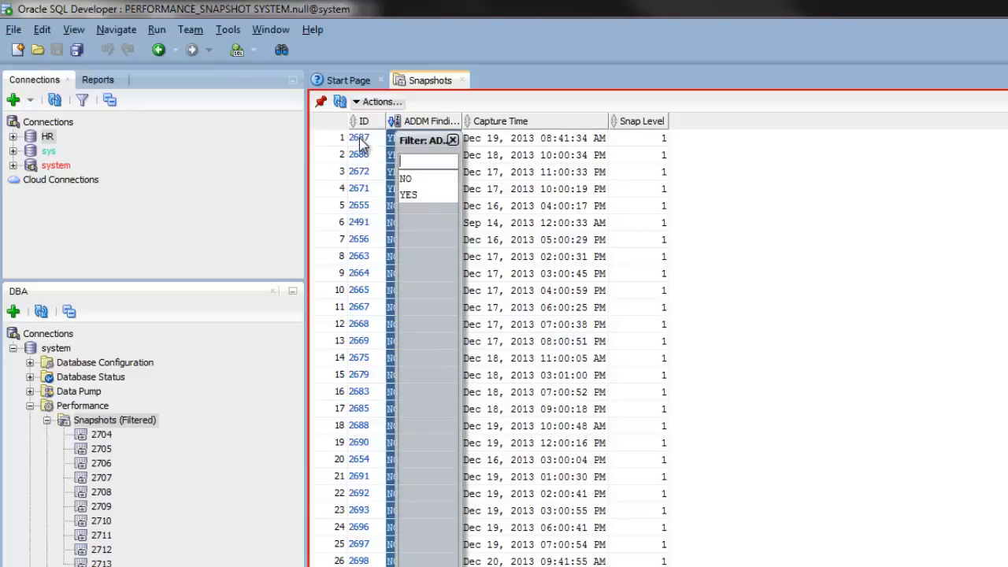
double_click(359, 139)
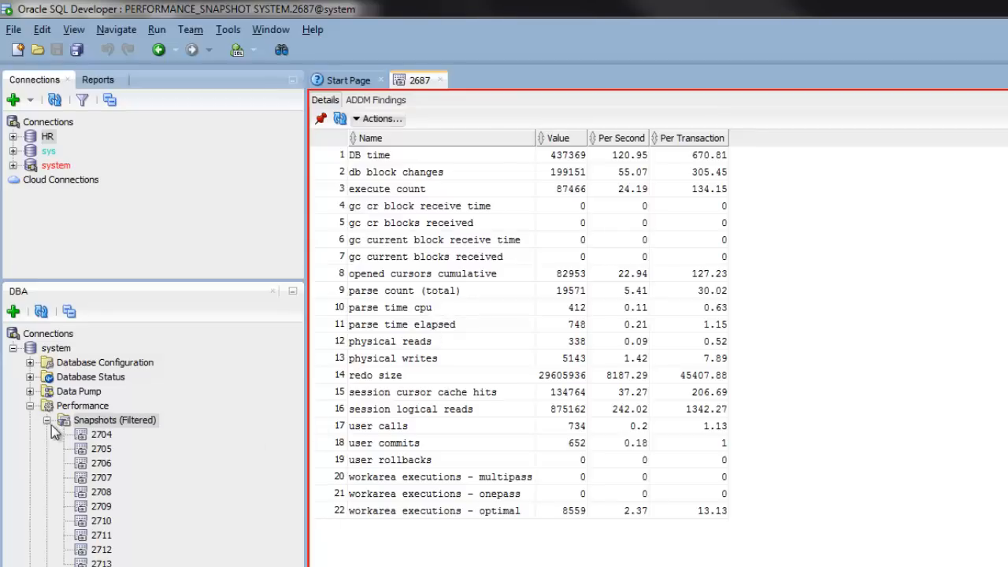
click(47, 419)
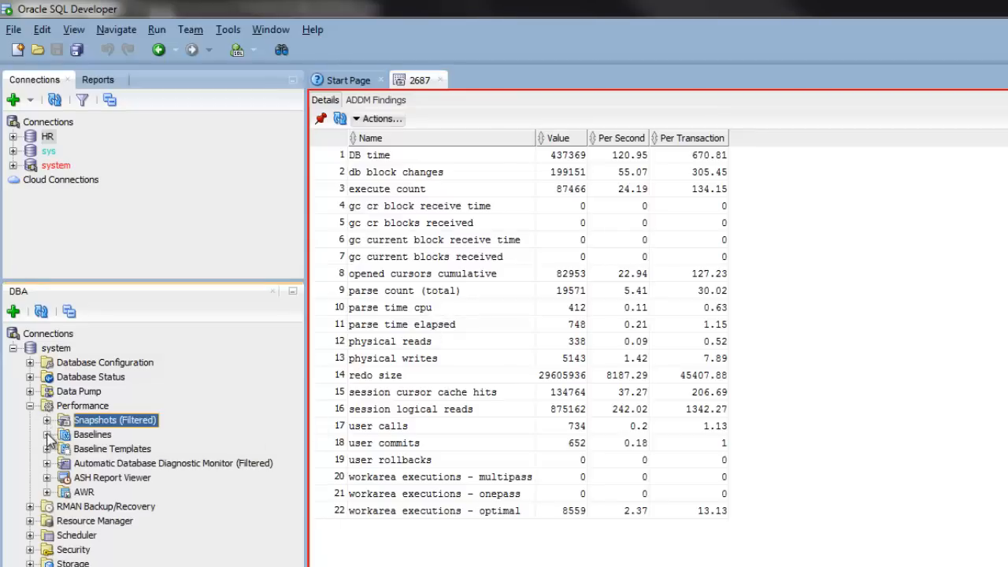
click(48, 435)
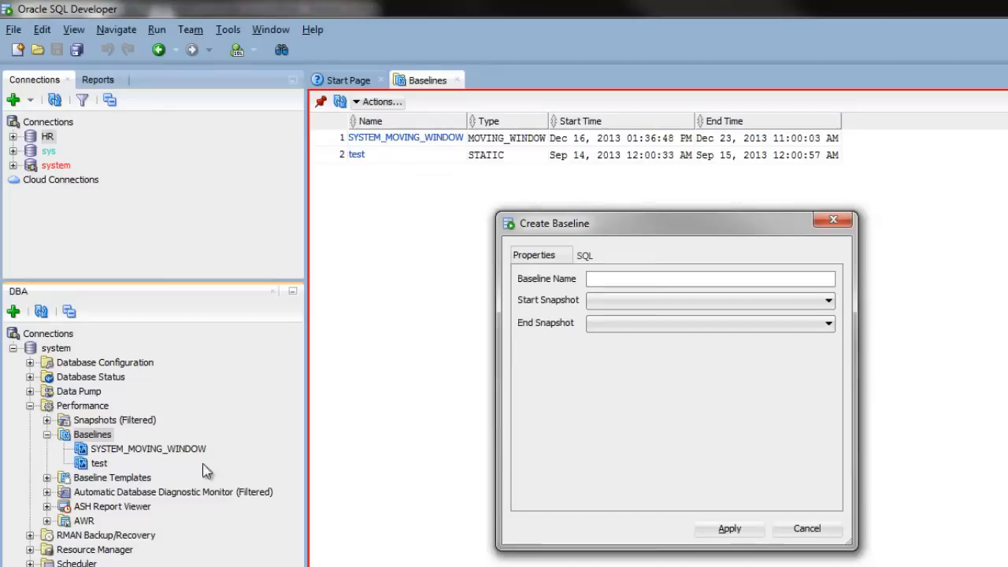
click(708, 279)
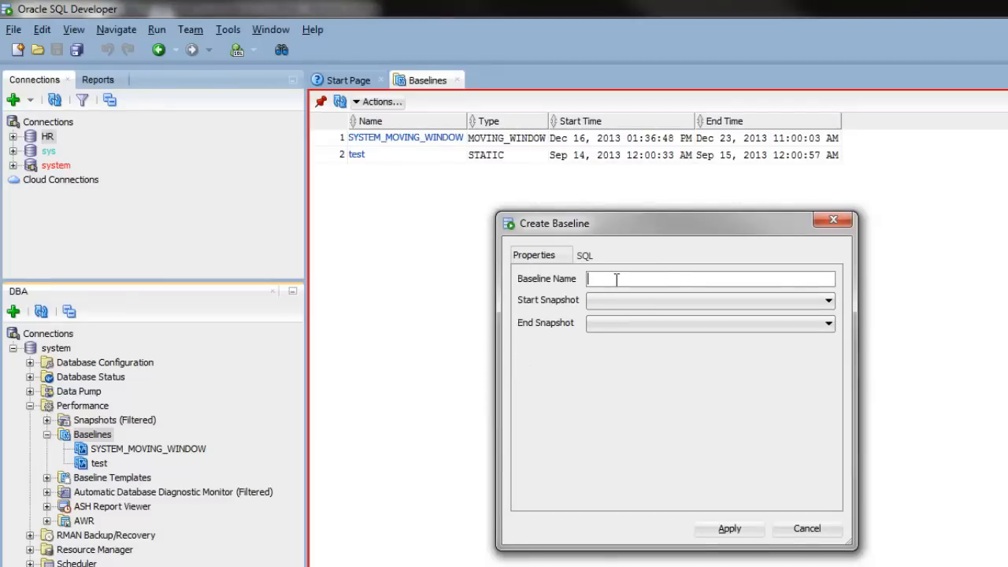
text(Baseli)
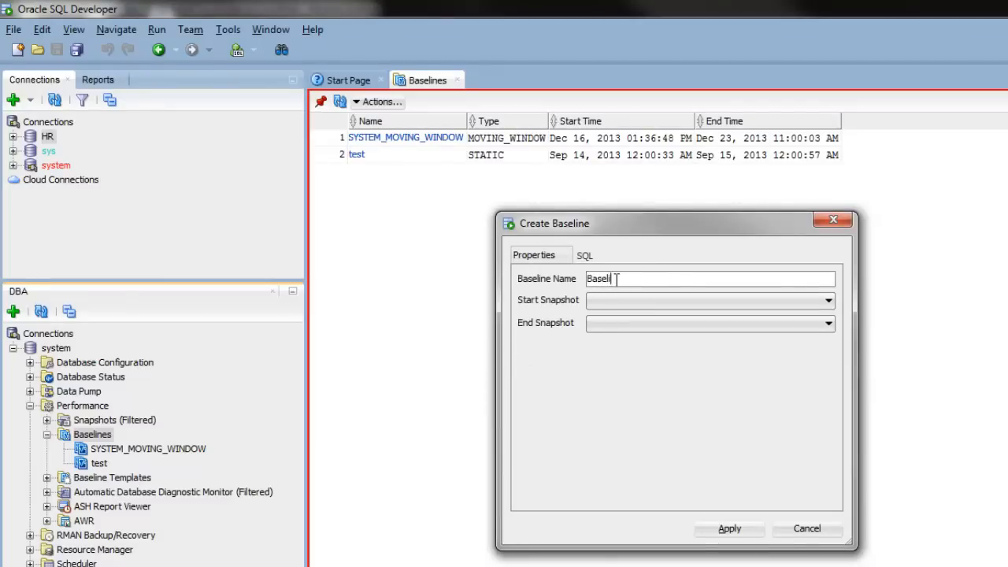
click(829, 299)
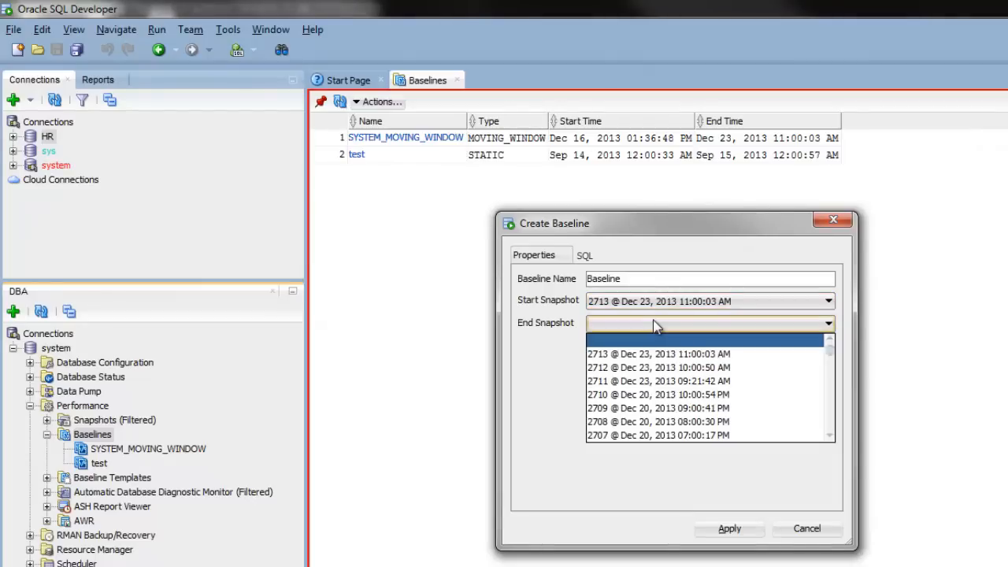
click(659, 367)
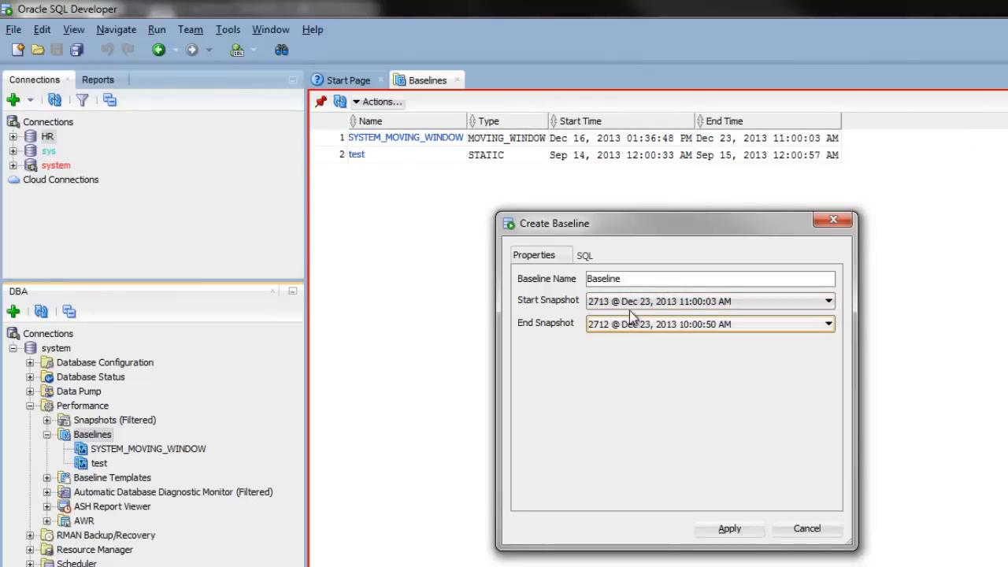
click(584, 255)
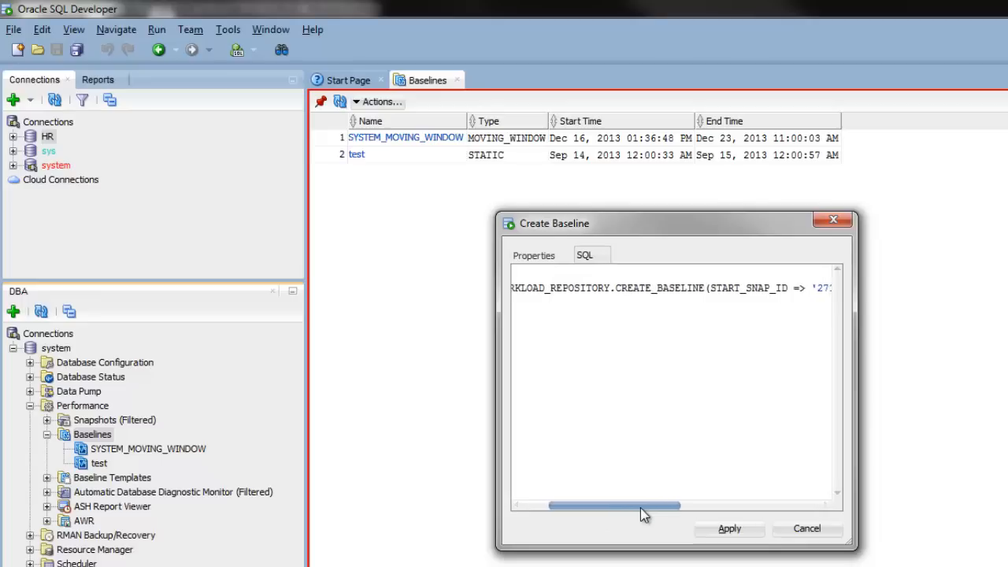
drag(614, 504, 727, 504)
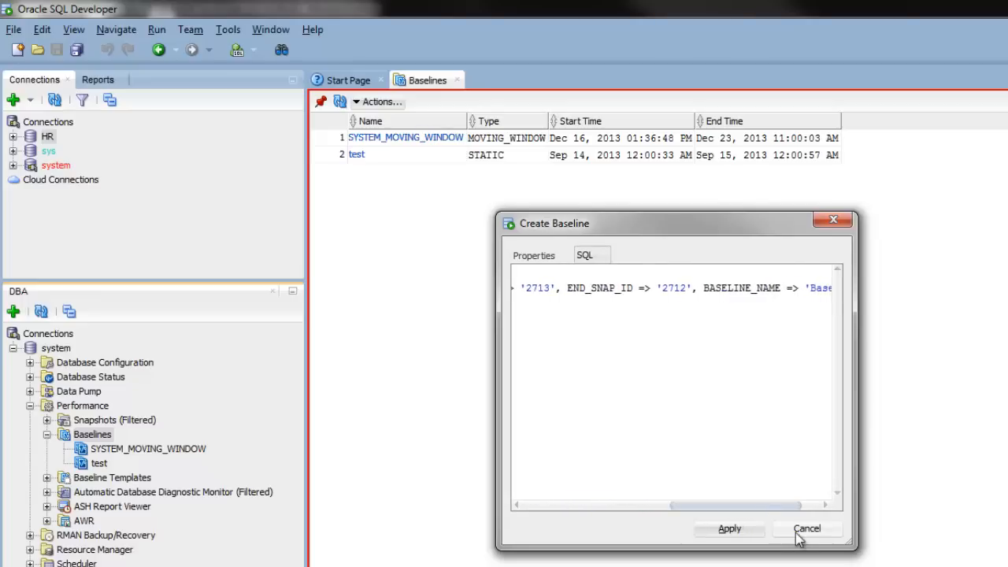
click(807, 528)
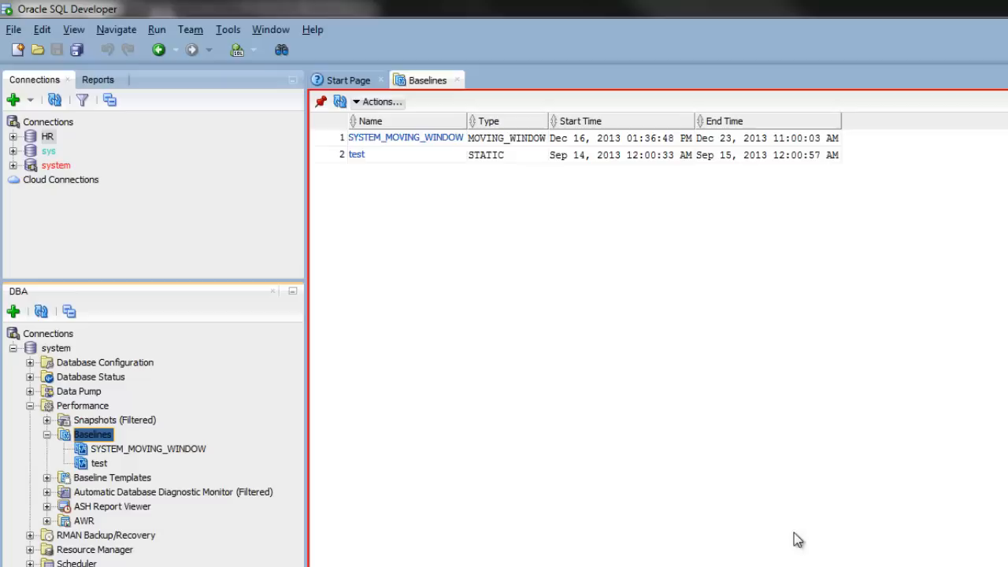
mouse_move(63, 455)
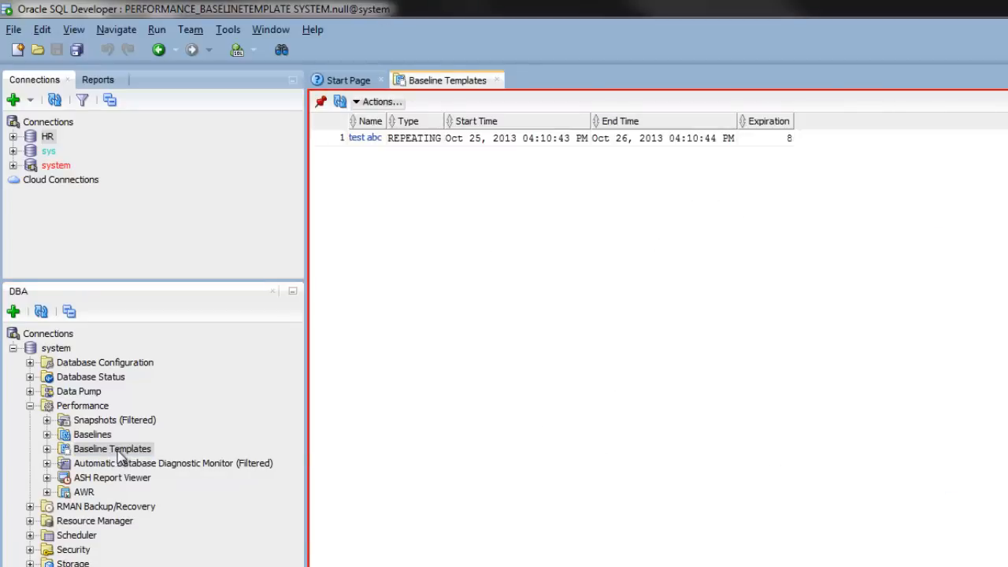
Show the baseline templates with 'test abc' and expand the ADDM node to list its tasks
right_click(112, 449)
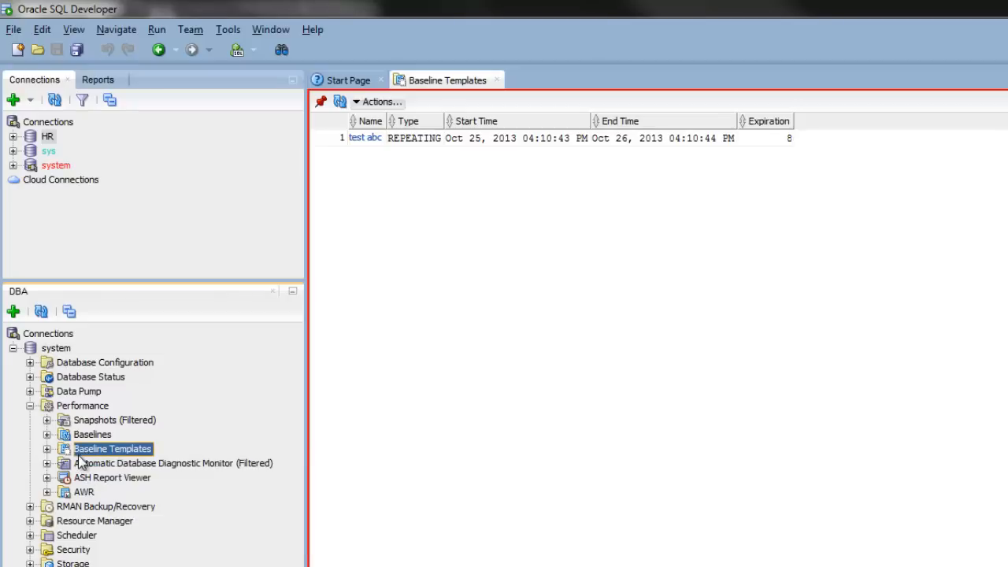
click(47, 463)
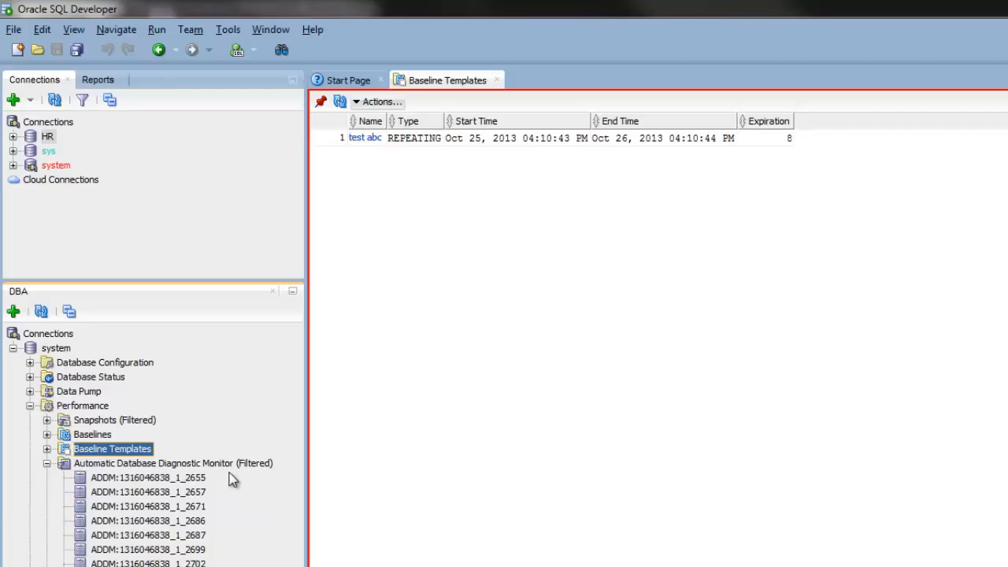
click(174, 463)
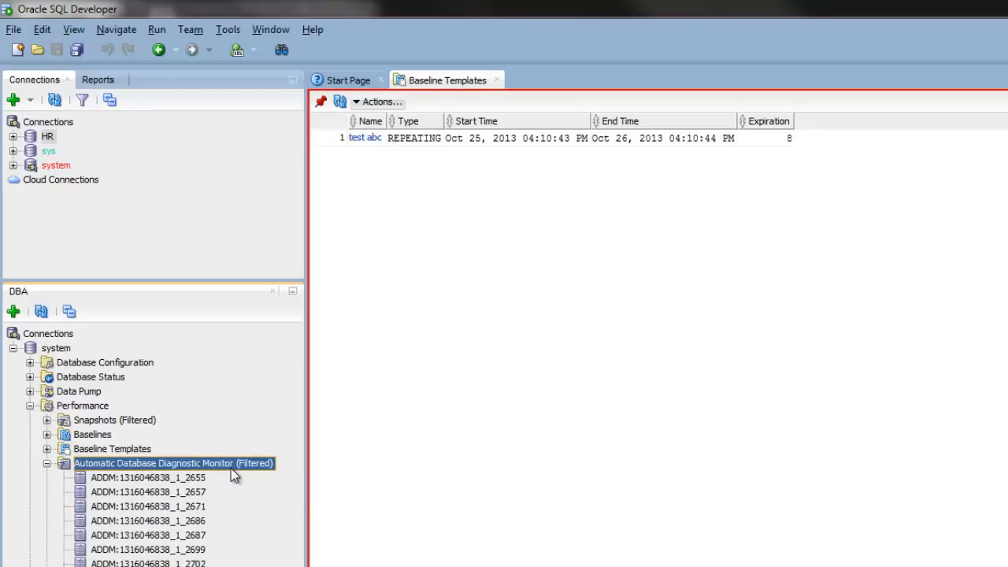
double_click(154, 464)
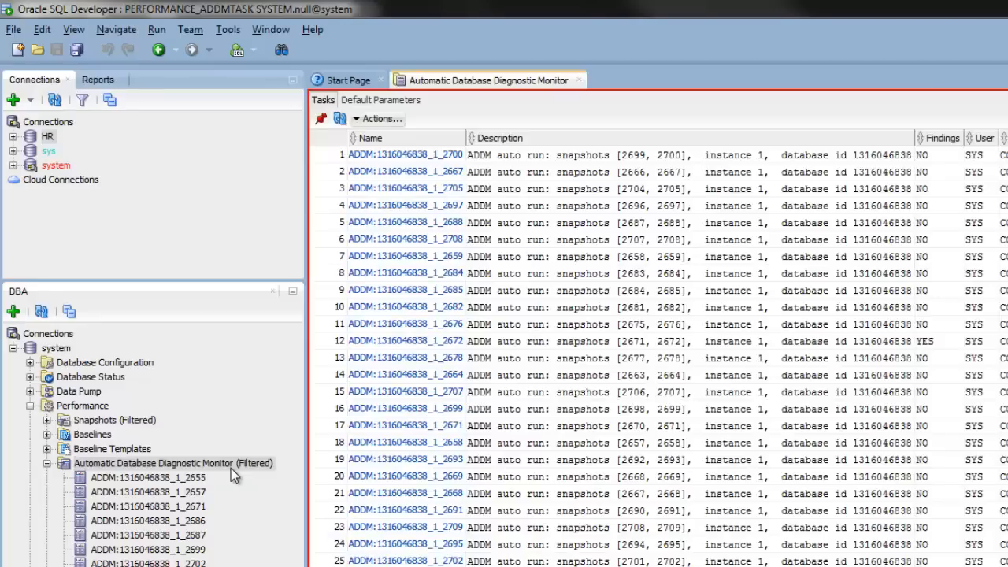
mouse_move(441, 309)
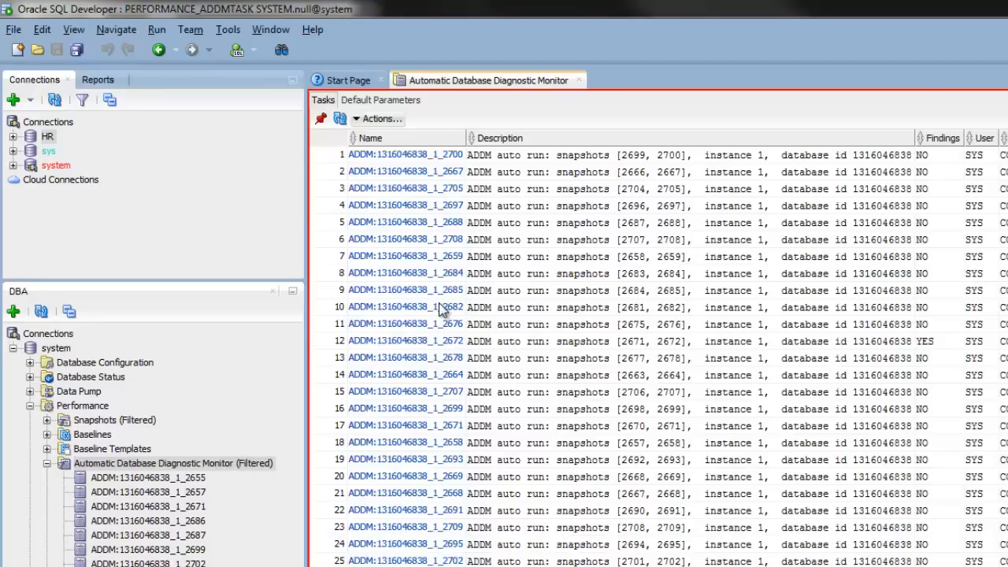
mouse_move(425, 181)
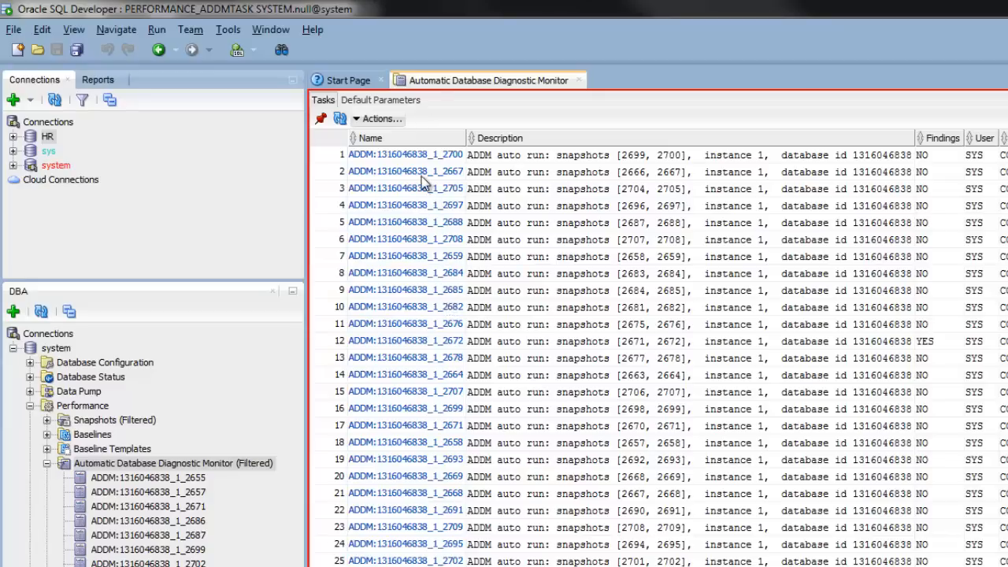
click(403, 155)
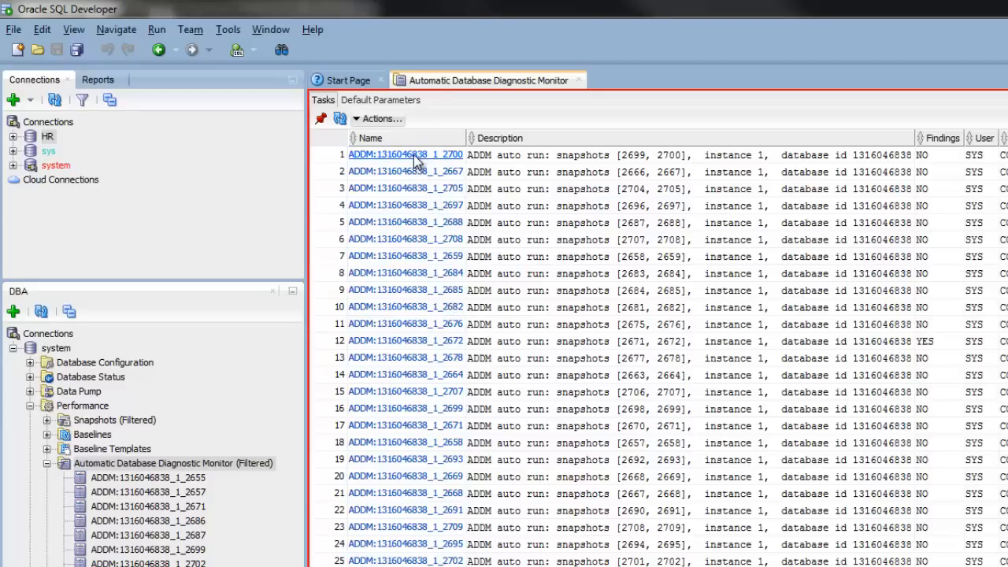
double_click(405, 155)
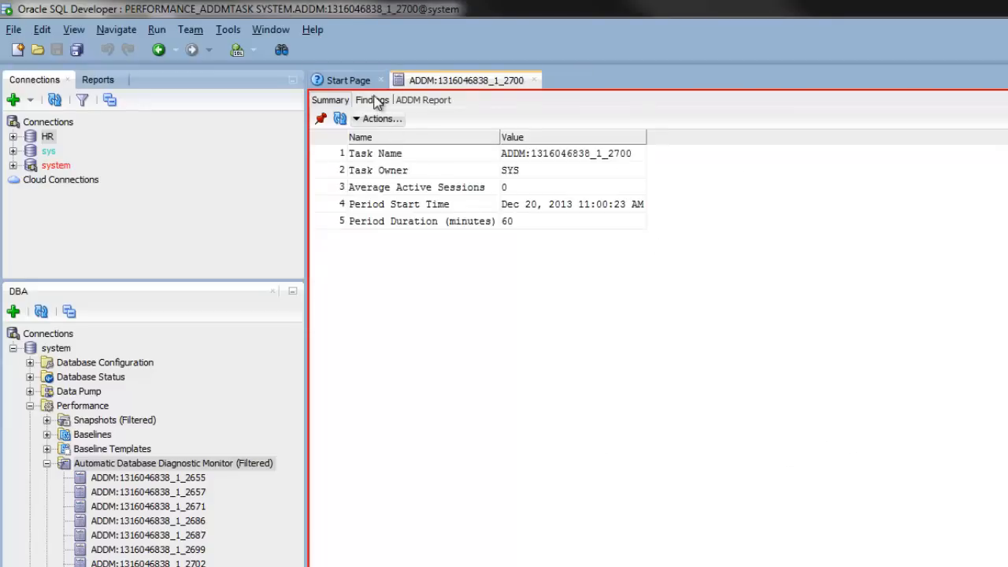
click(422, 99)
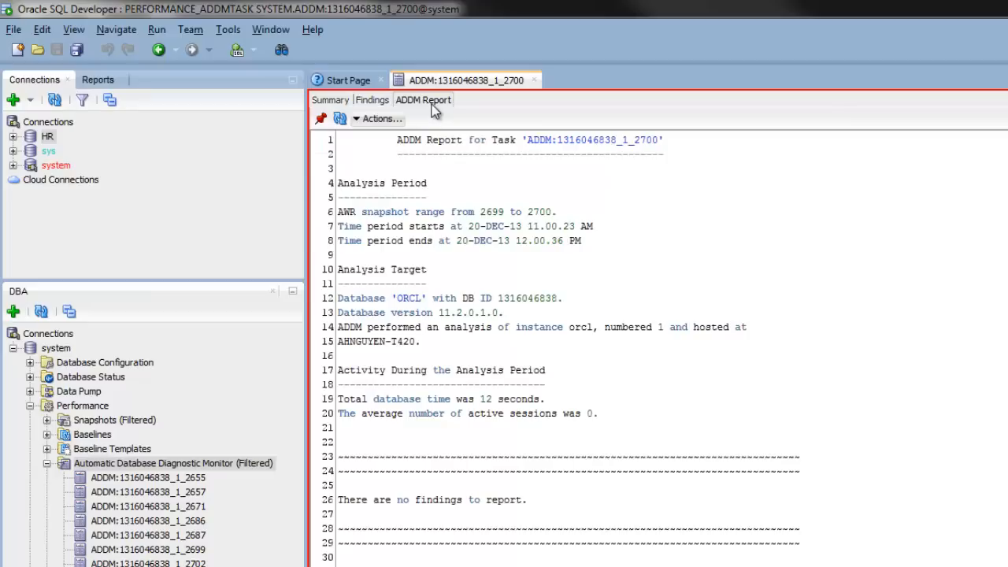
mouse_move(895, 269)
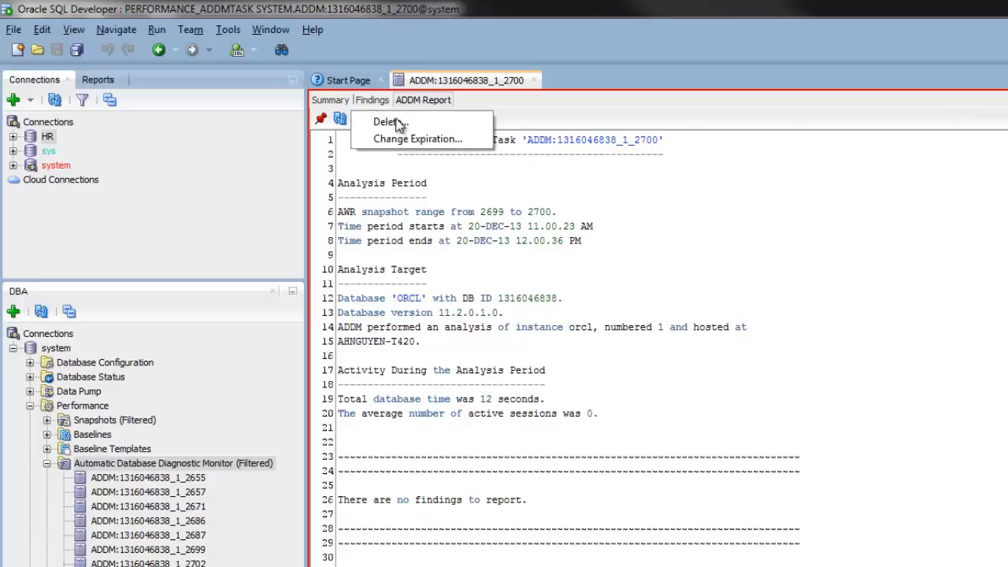
mouse_move(390, 123)
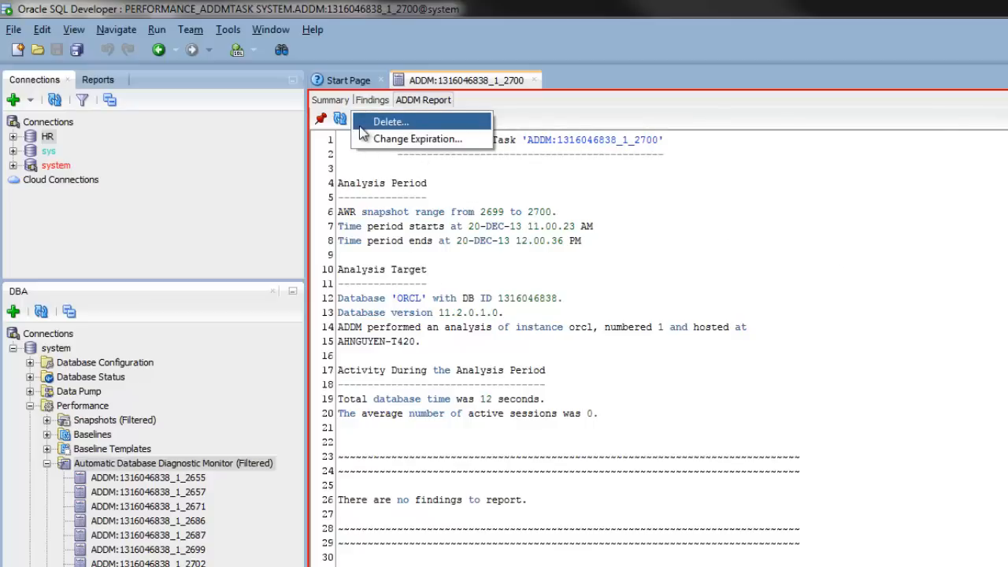
Review the task's Change Expiration settings and leave them unchanged
click(416, 138)
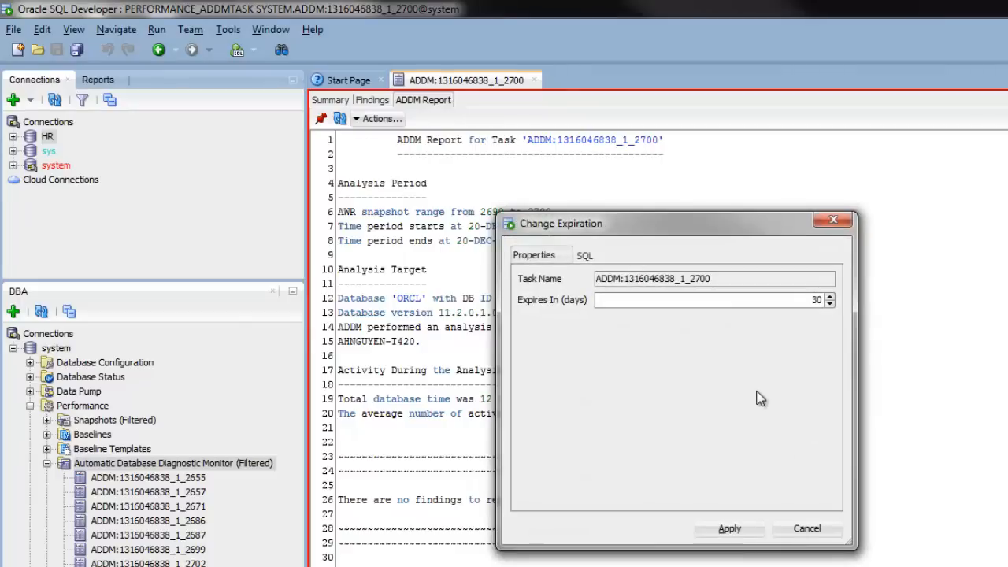
mouse_move(779, 438)
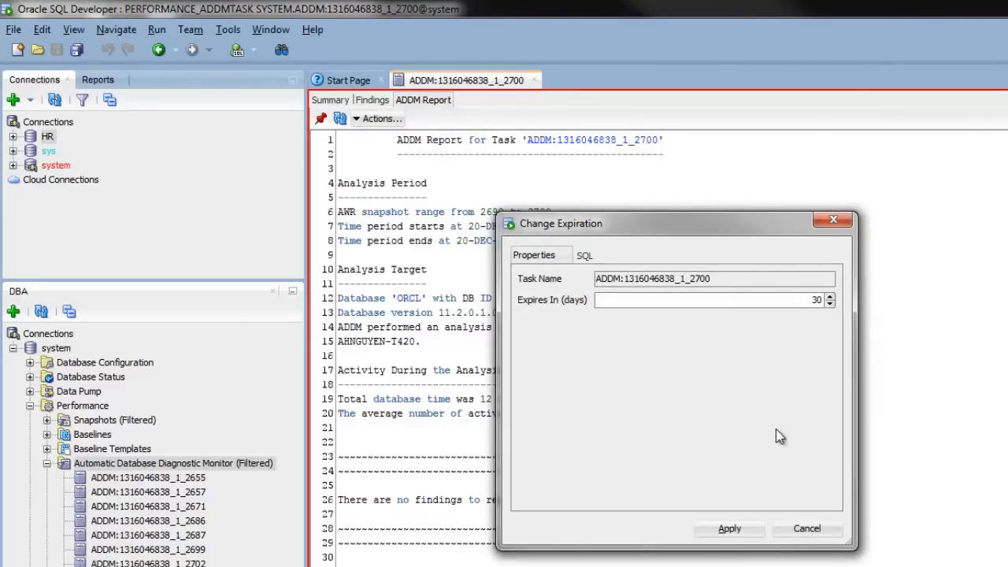
click(807, 529)
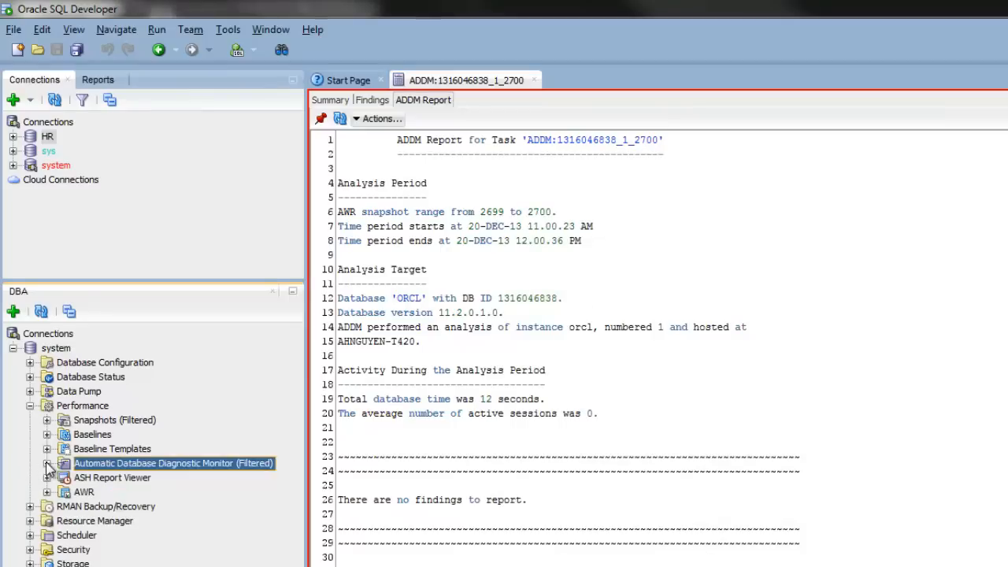
mouse_move(116, 487)
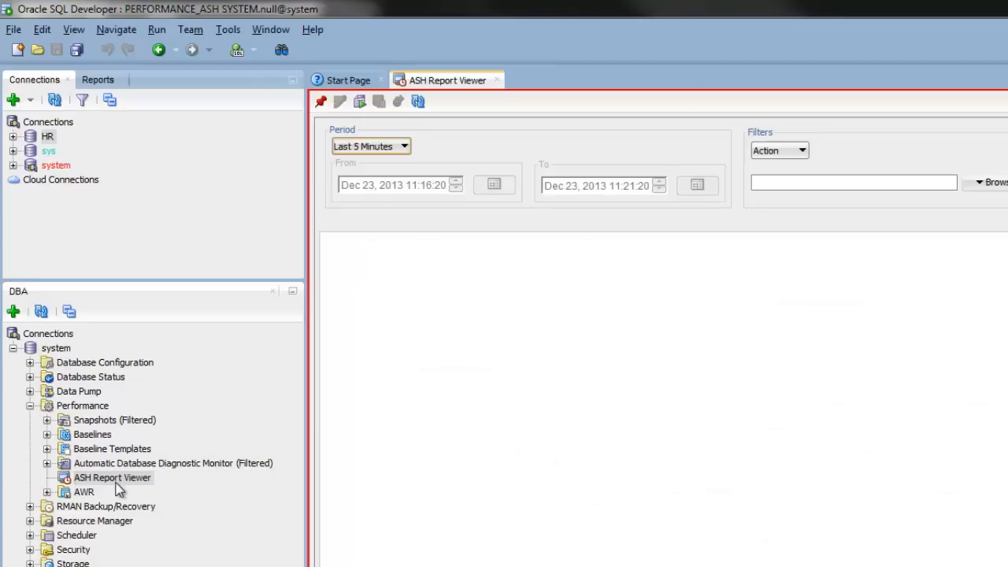
mouse_move(112, 477)
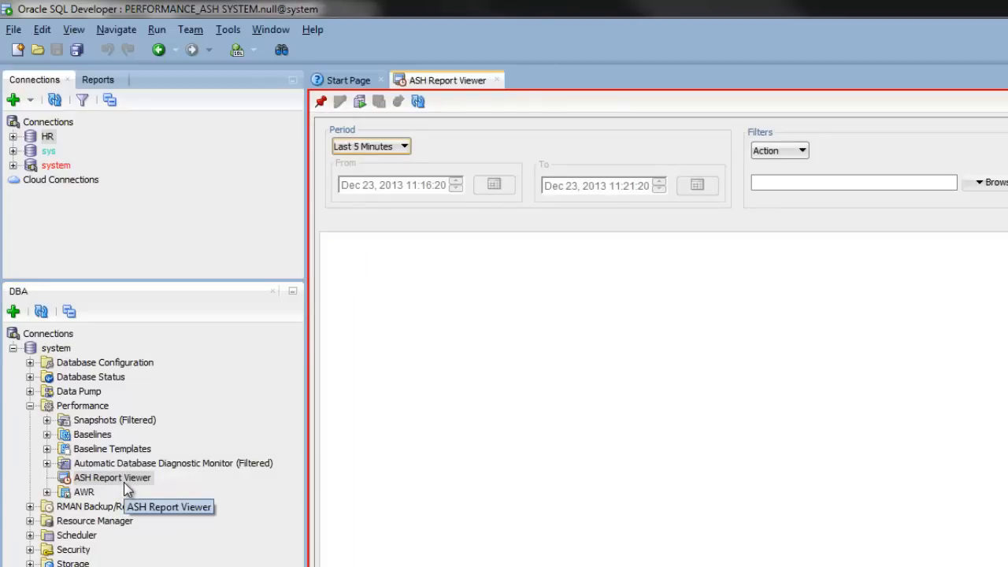
mouse_move(470, 297)
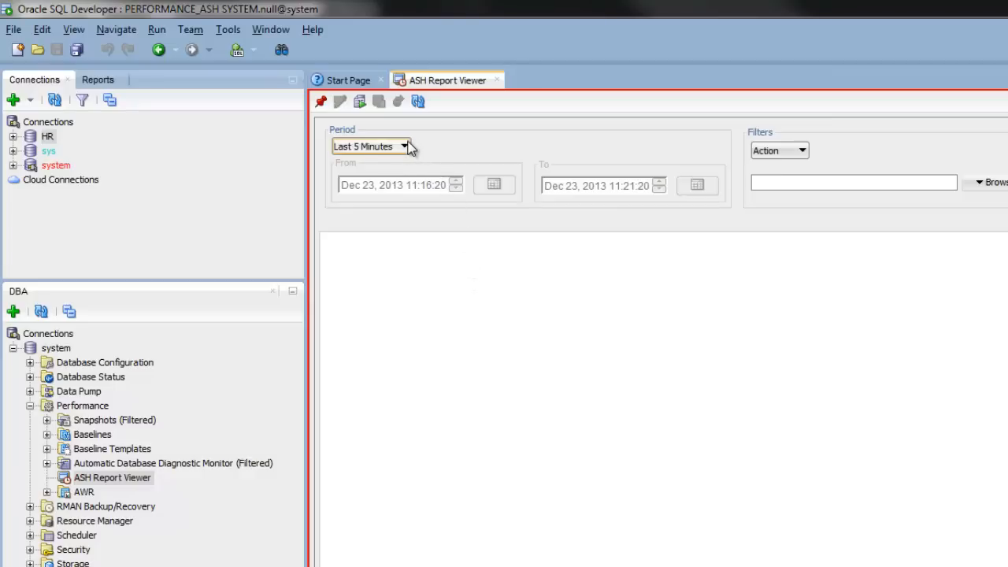
Set the ASH report period to a specified range starting Dec 21, 2013
click(403, 147)
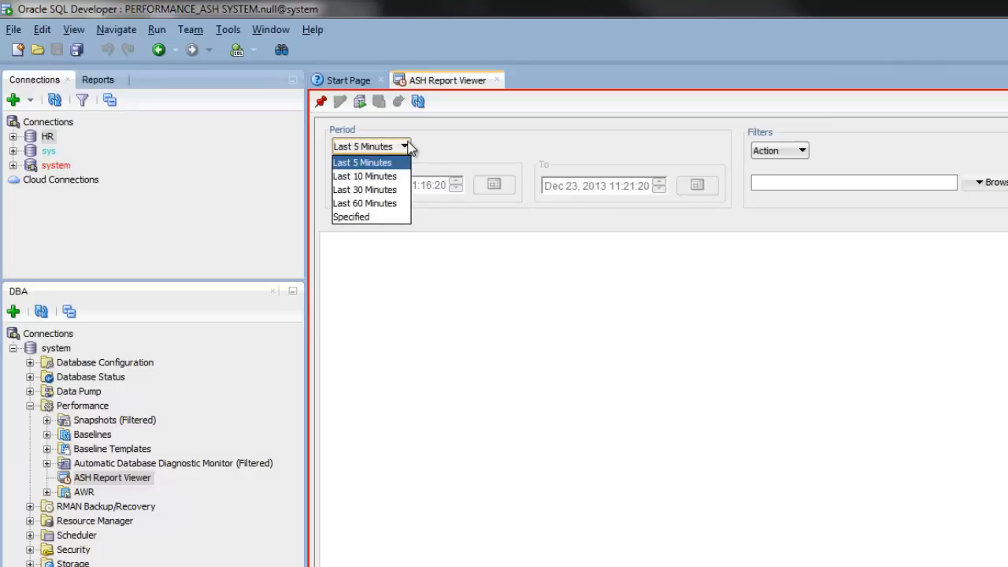
mouse_move(365, 203)
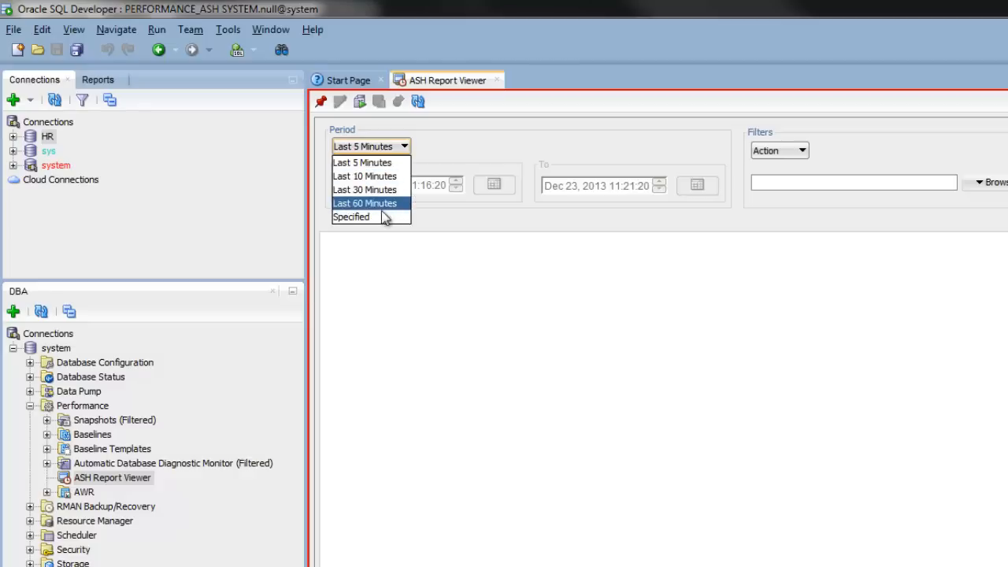
click(352, 217)
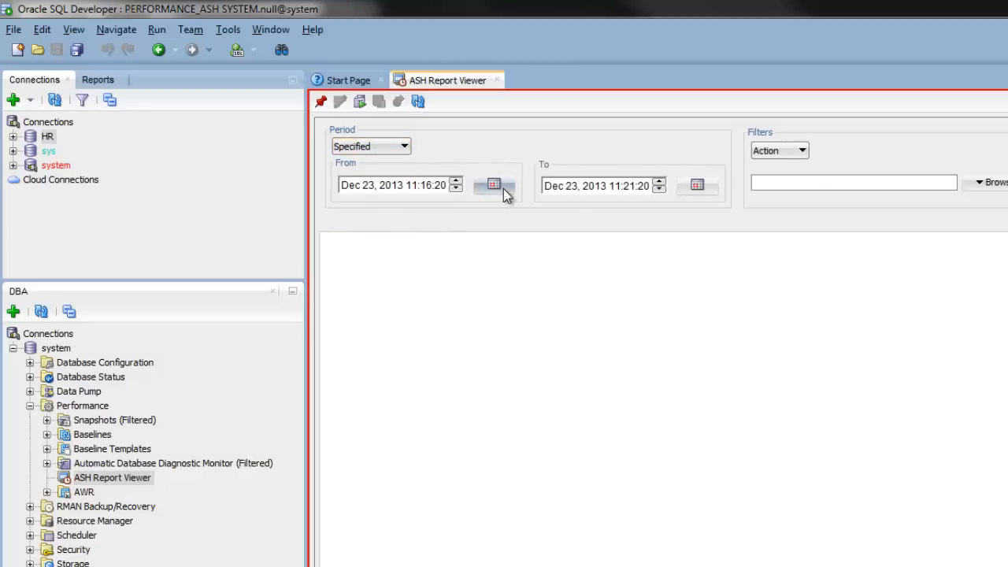
click(494, 184)
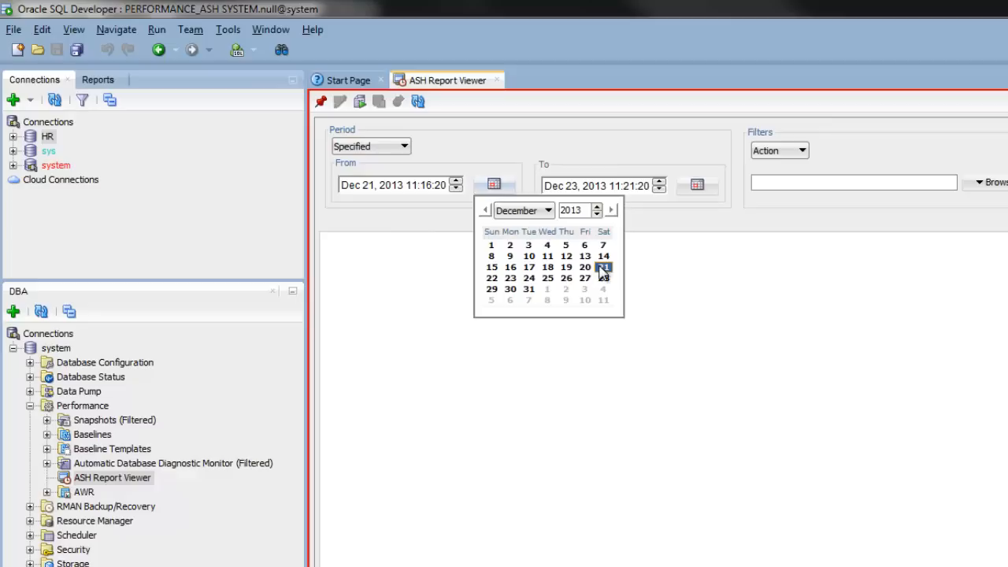
click(603, 266)
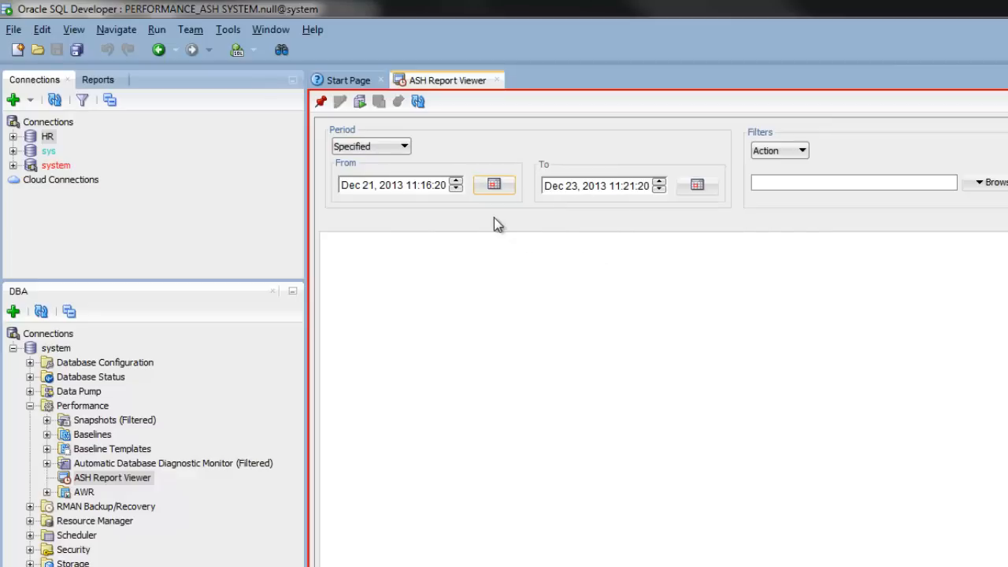
mouse_move(637, 218)
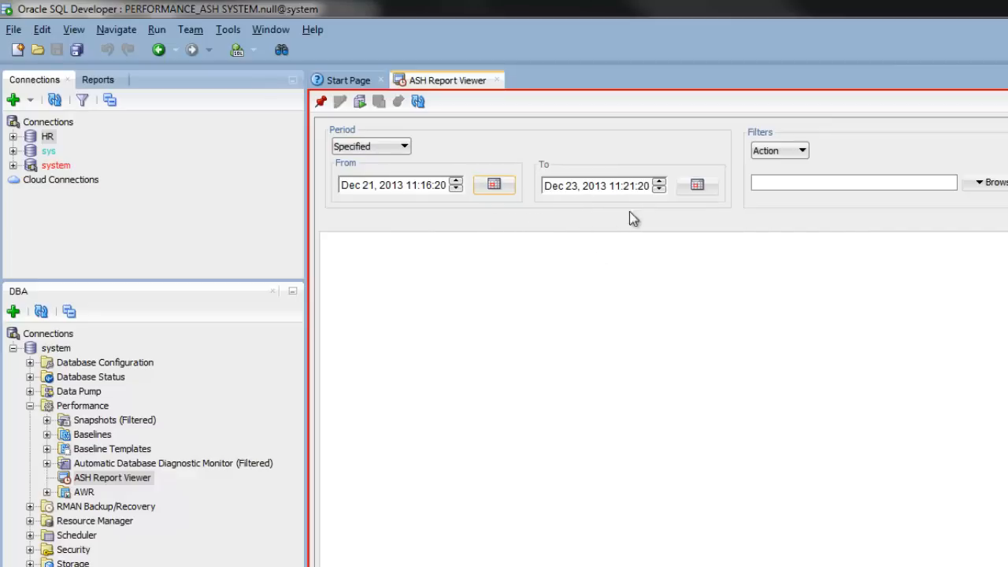
click(696, 184)
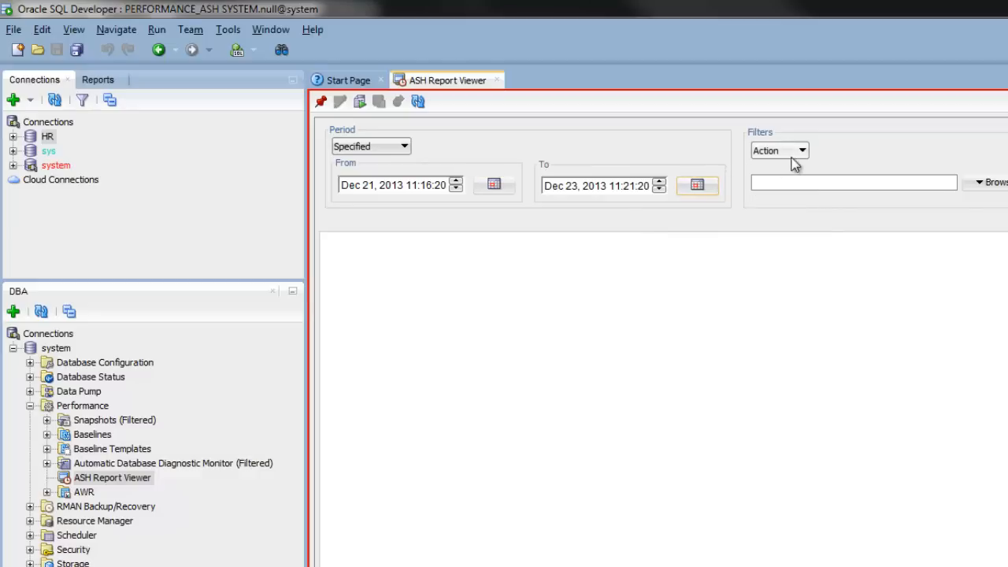
Filter the ASH report by Session and limit it to session ID 6
click(778, 150)
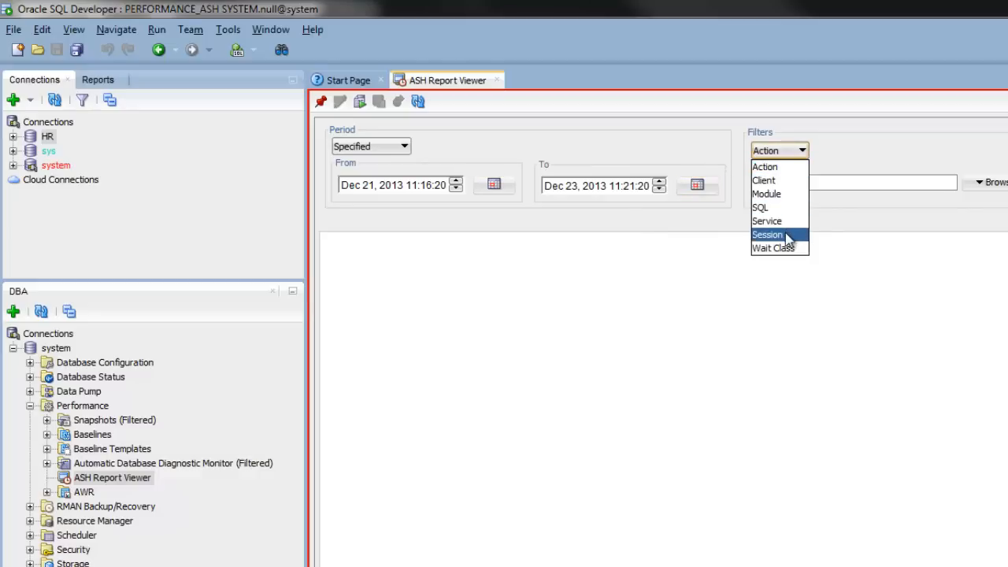
click(767, 233)
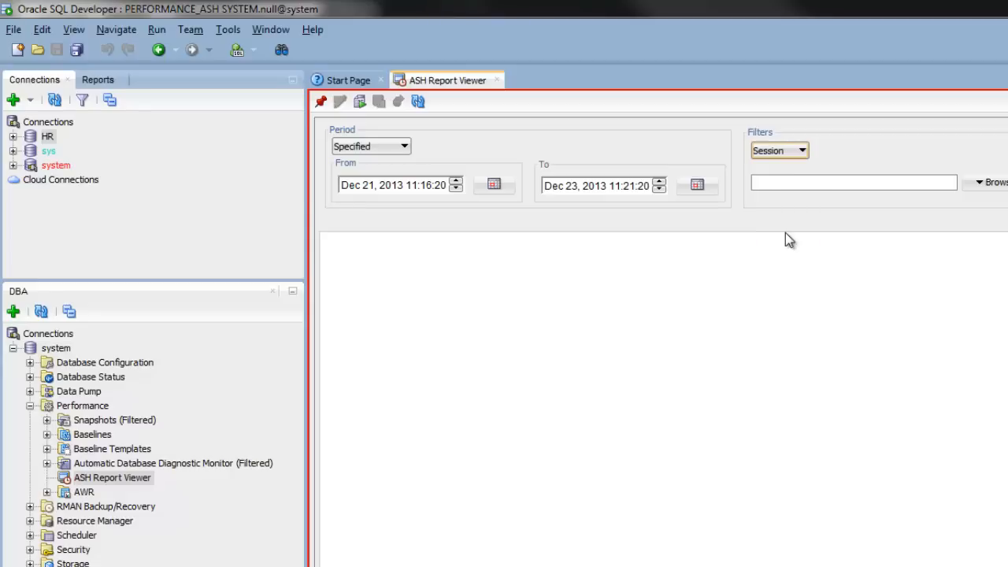
click(994, 183)
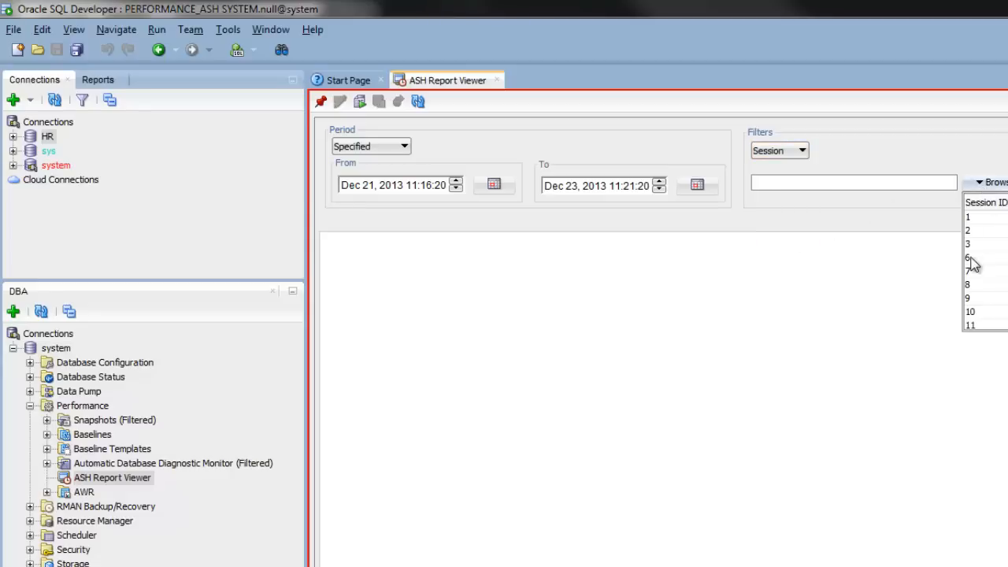
click(967, 257)
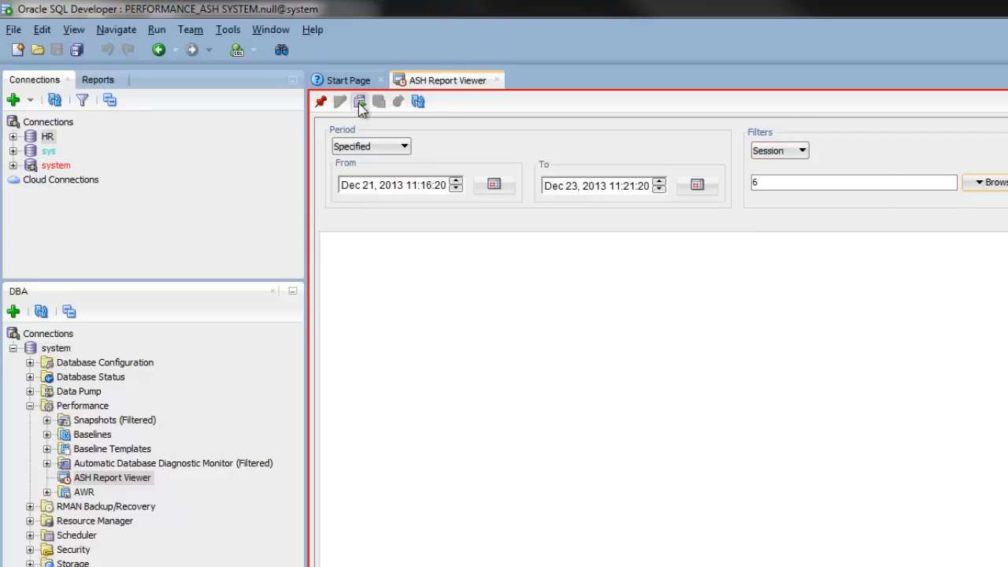
Generate the session 6 ASH report and read its top events and load profile sections
click(359, 100)
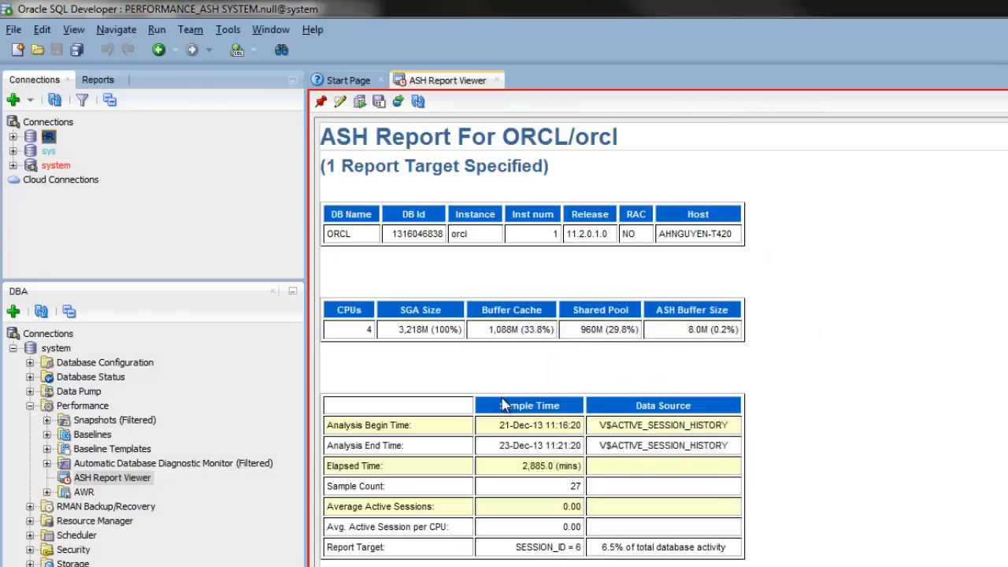
mouse_move(504, 406)
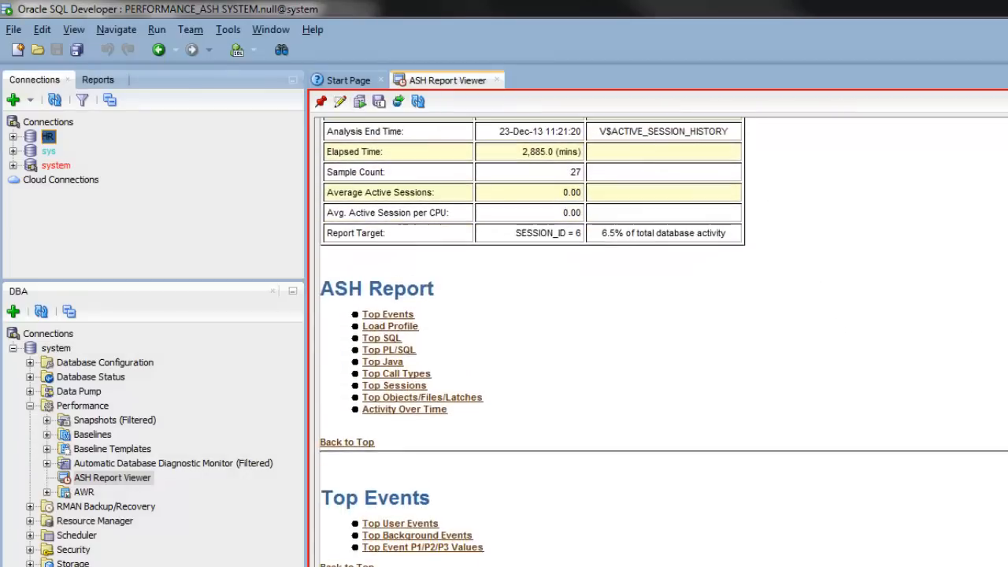
scroll(down, 3)
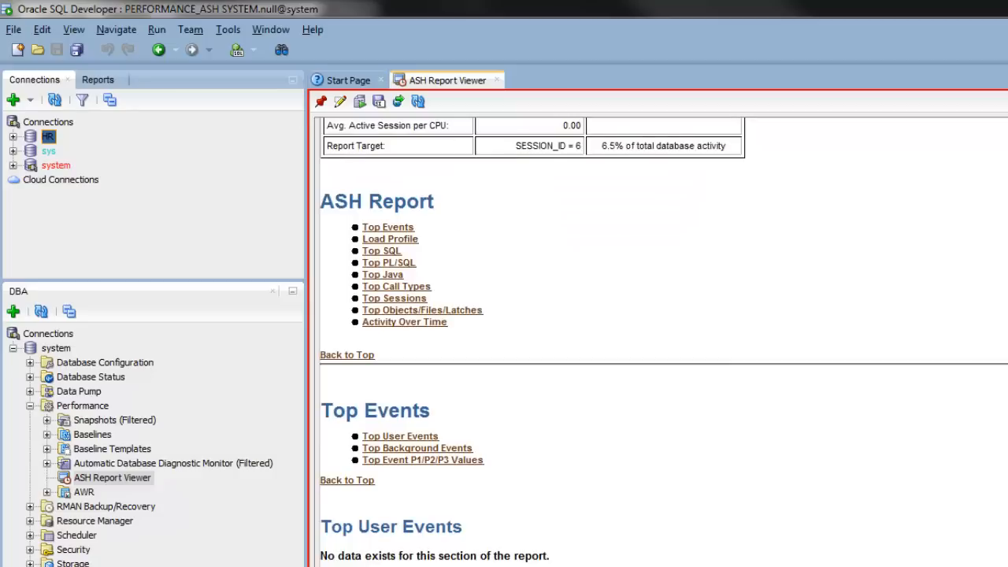
scroll(down, 3)
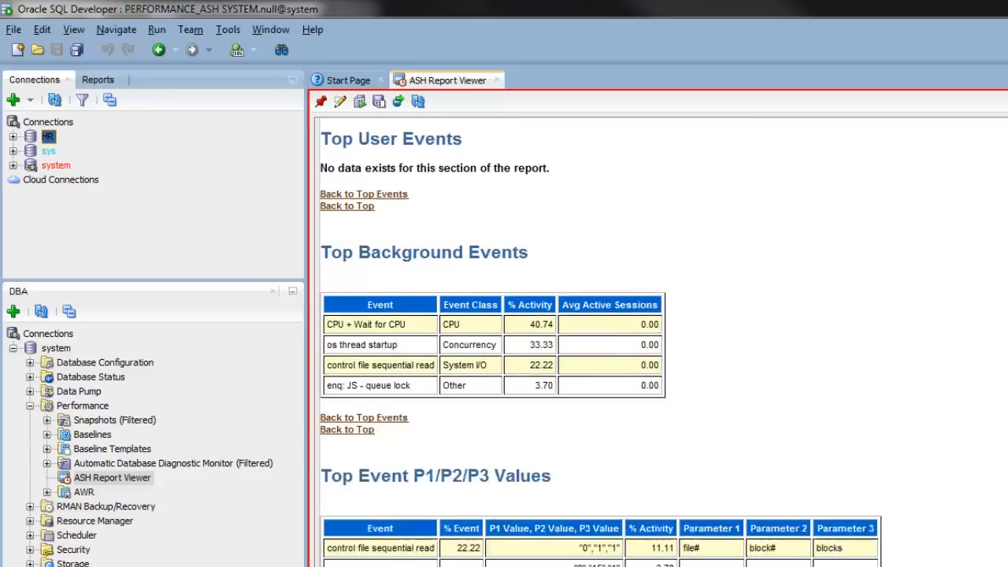
scroll(down, 3)
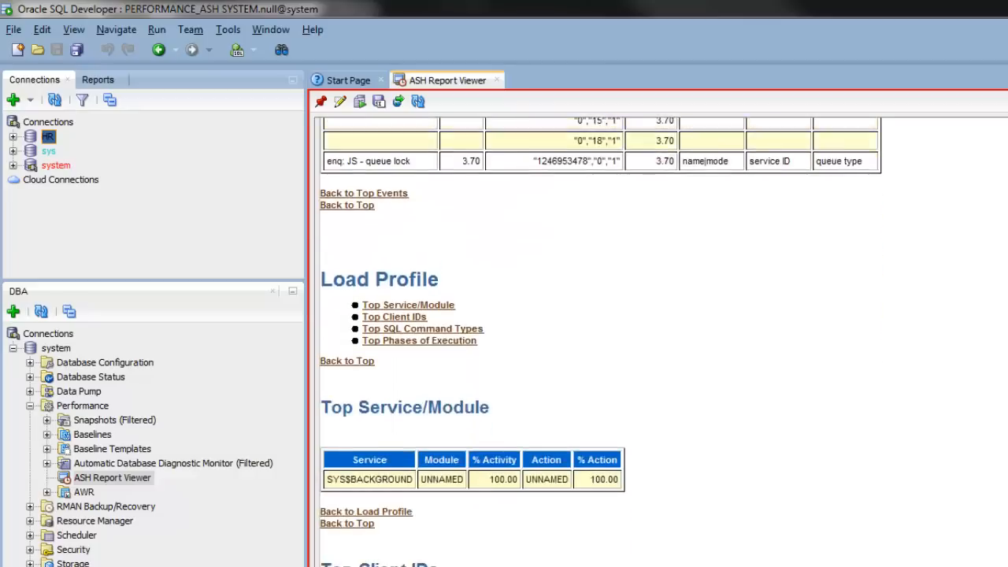
scroll(down, 3)
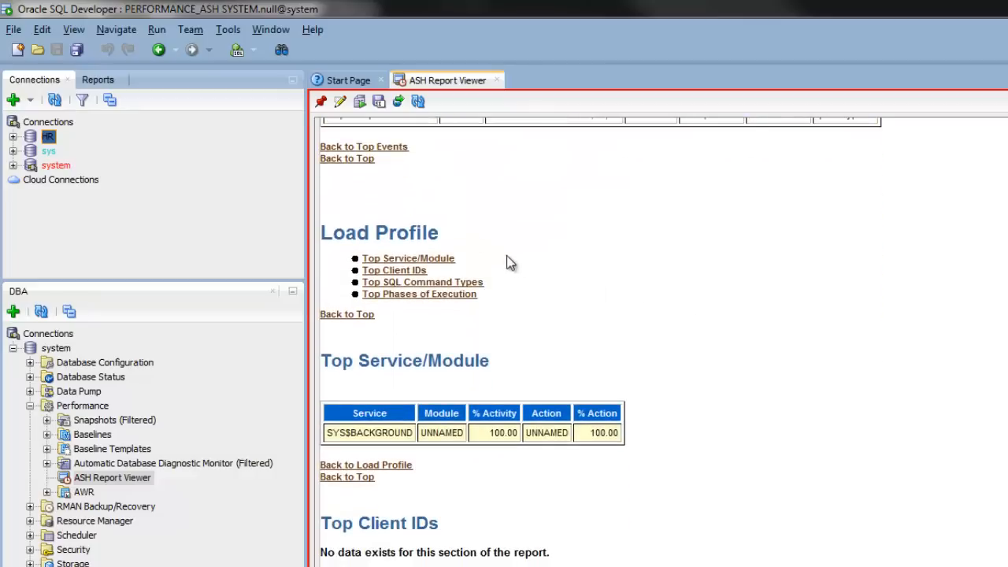
mouse_move(398, 100)
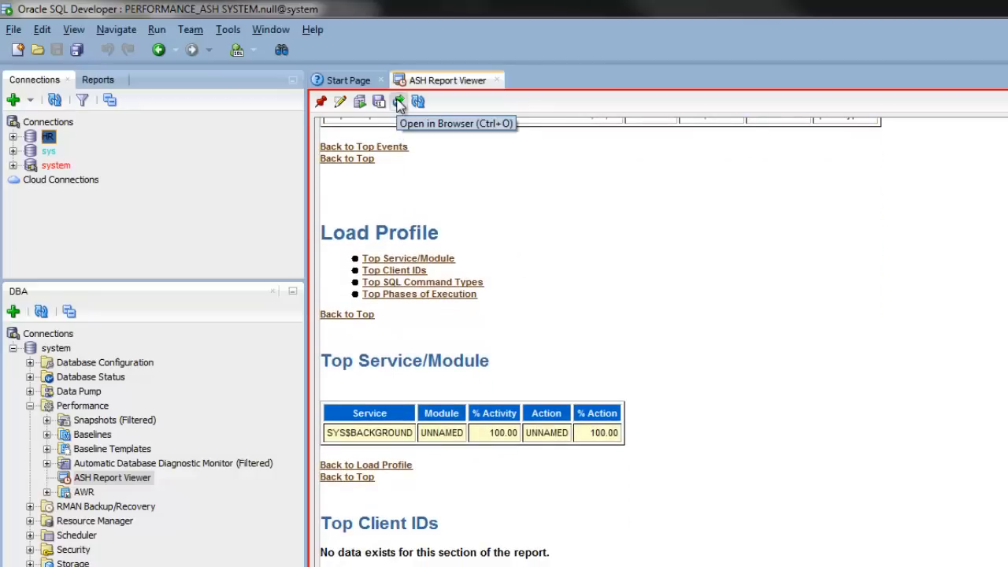
View the ASH report in Firefox, then cancel saving it to a file
click(399, 101)
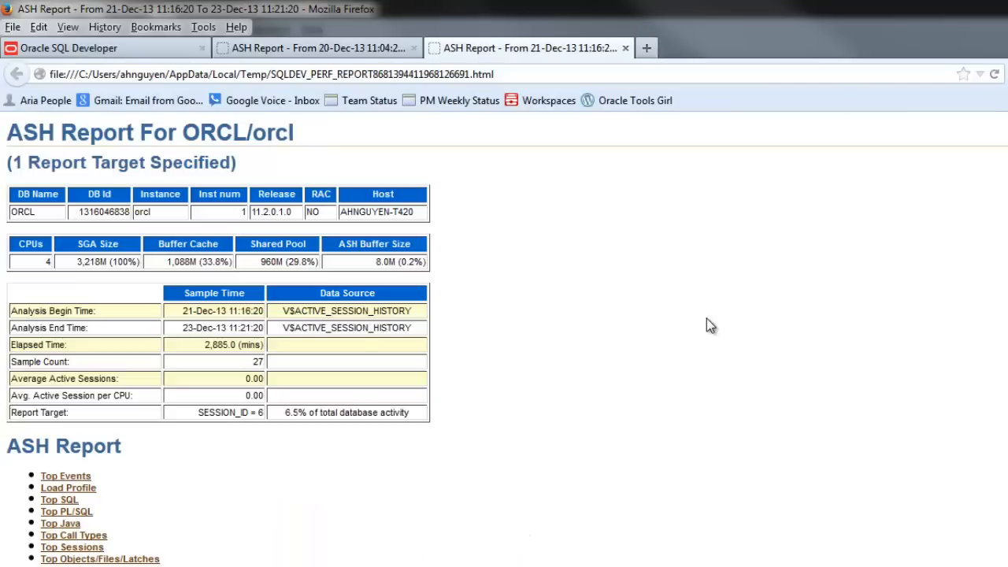
mouse_move(712, 345)
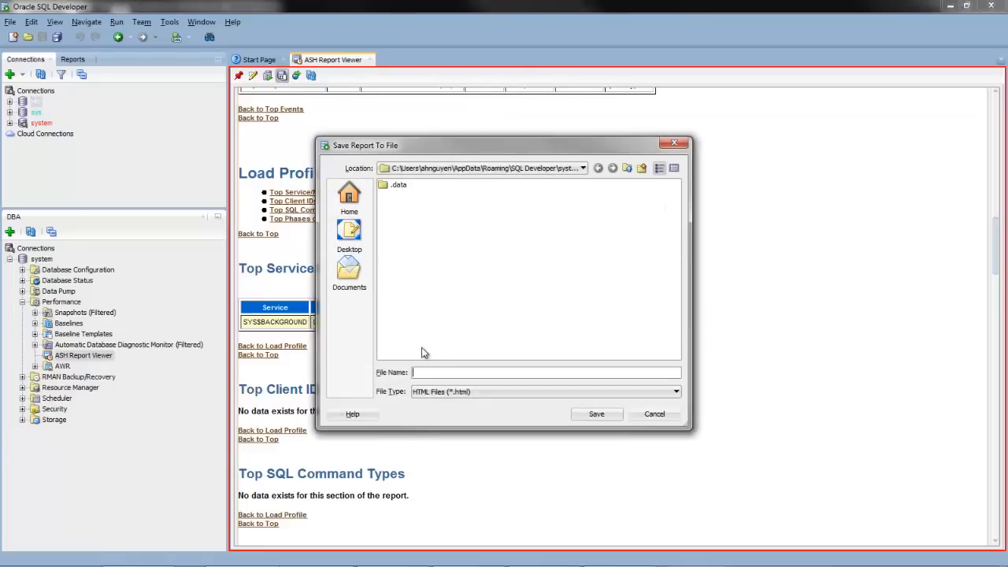
click(528, 372)
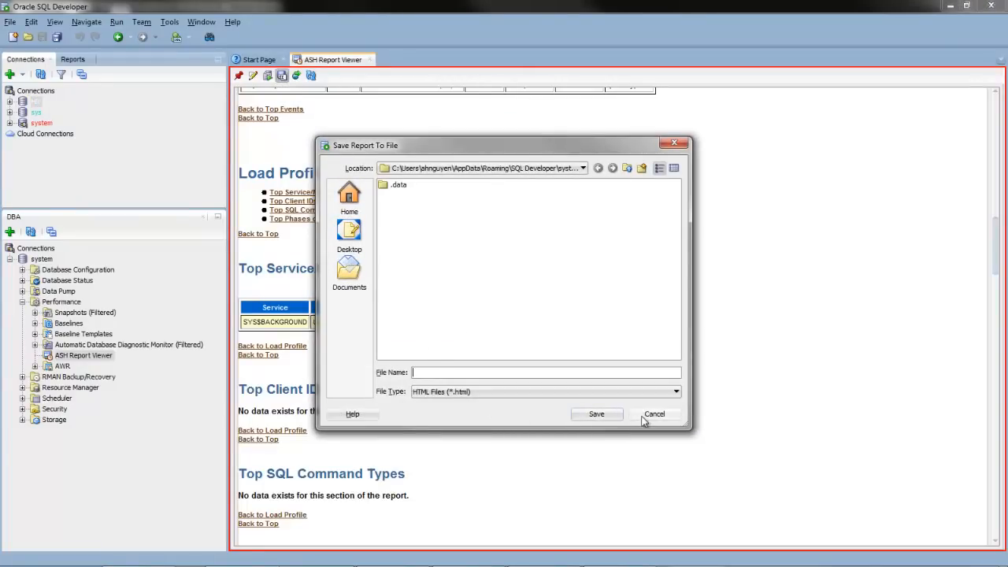
click(653, 412)
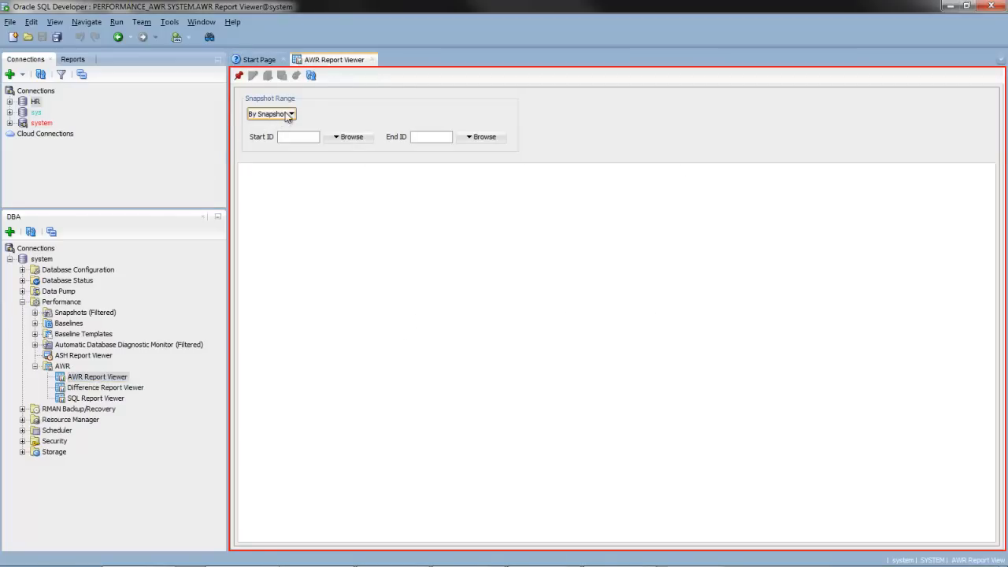
Generate the AWR report for snapshots 2491 to 2492 and review its load profile
click(290, 113)
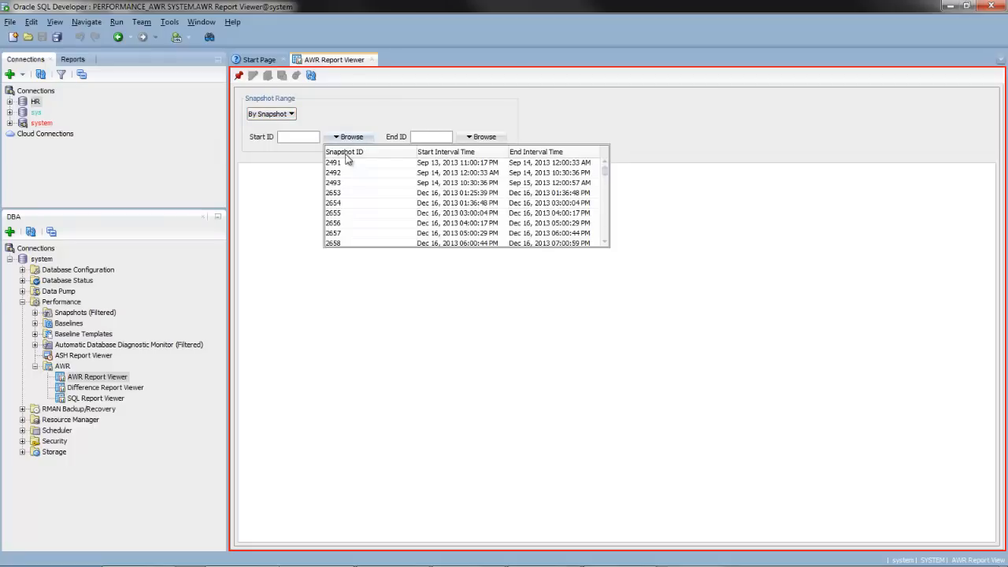
click(332, 162)
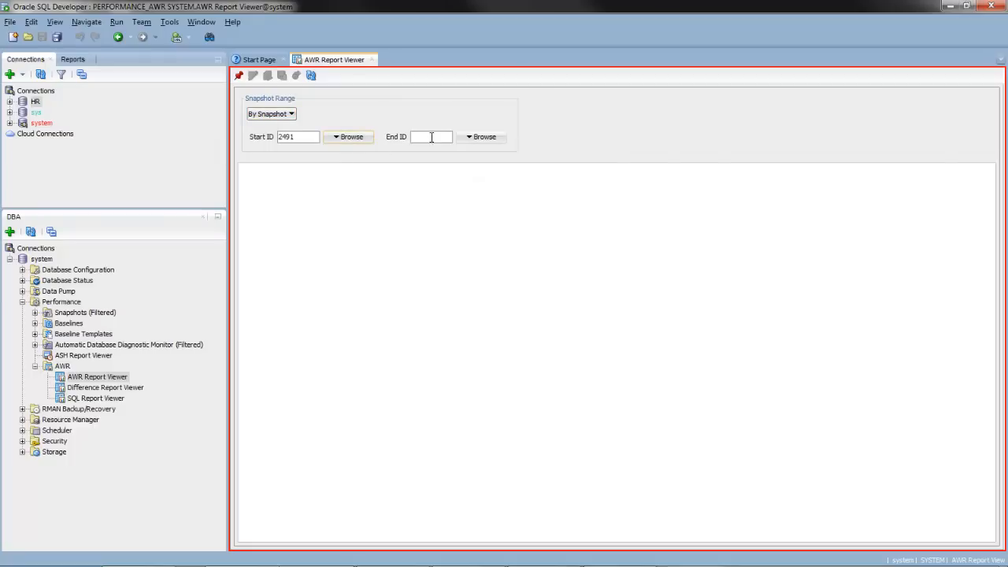
click(485, 135)
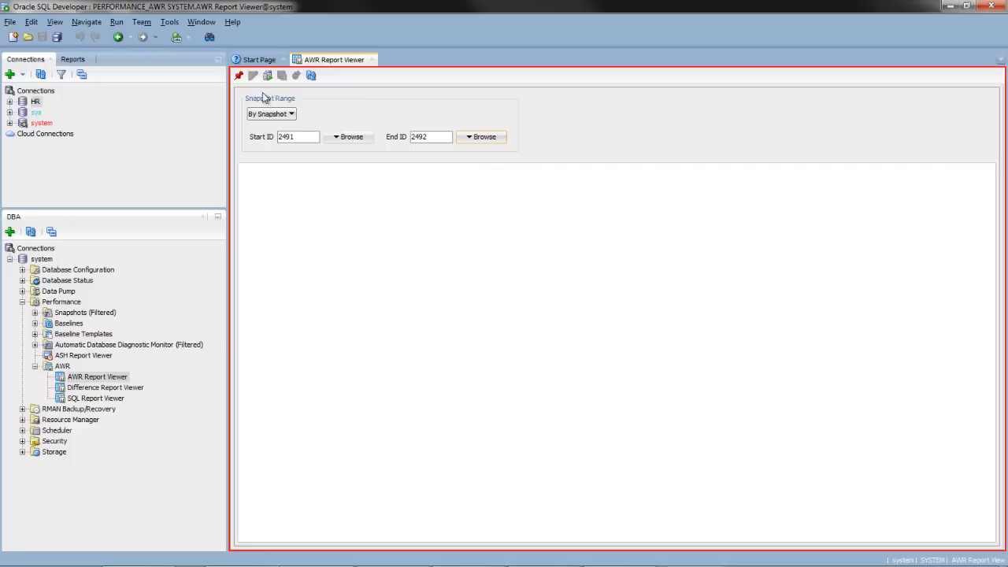
click(240, 75)
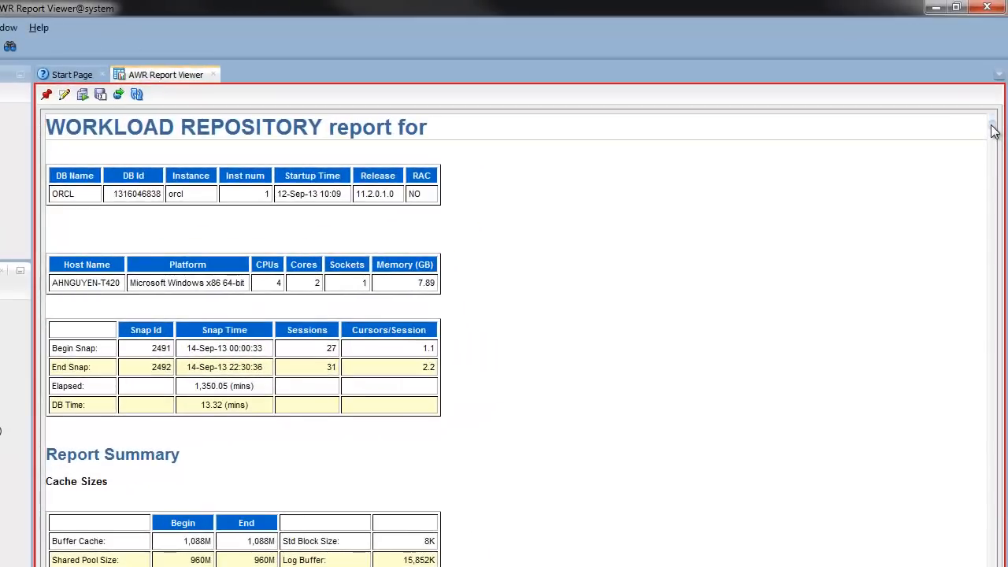
scroll(down, 3)
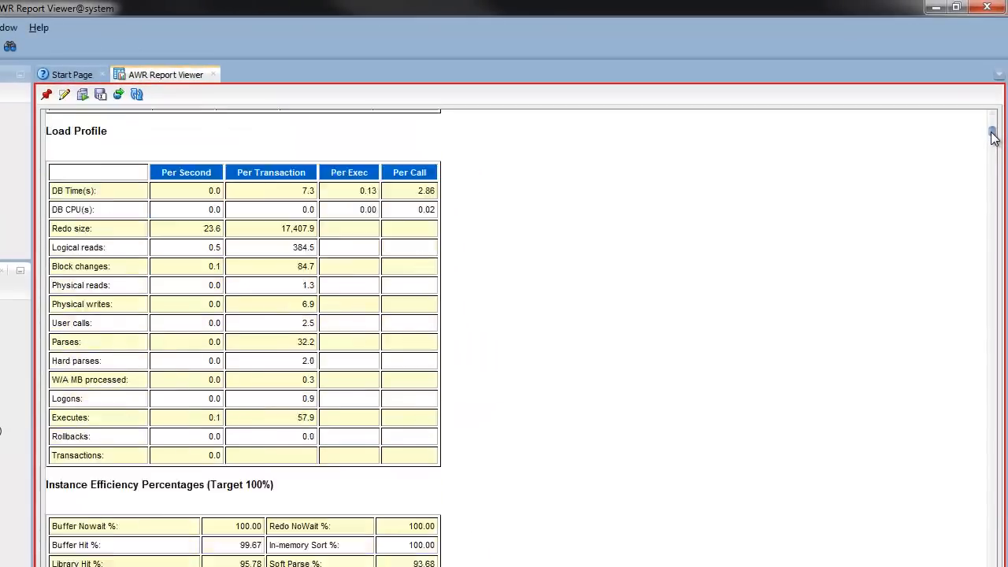
scroll(down, 3)
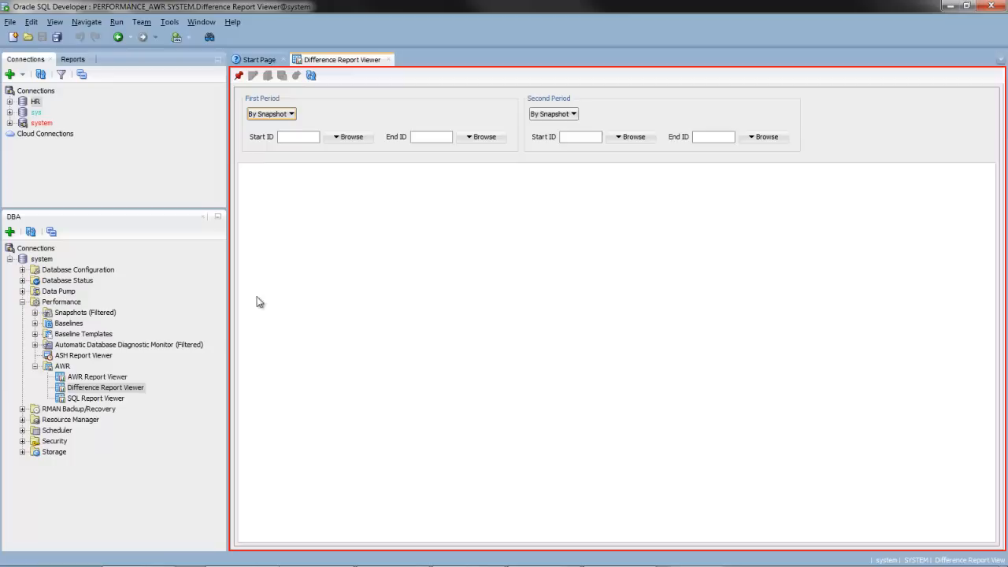
mouse_move(331, 126)
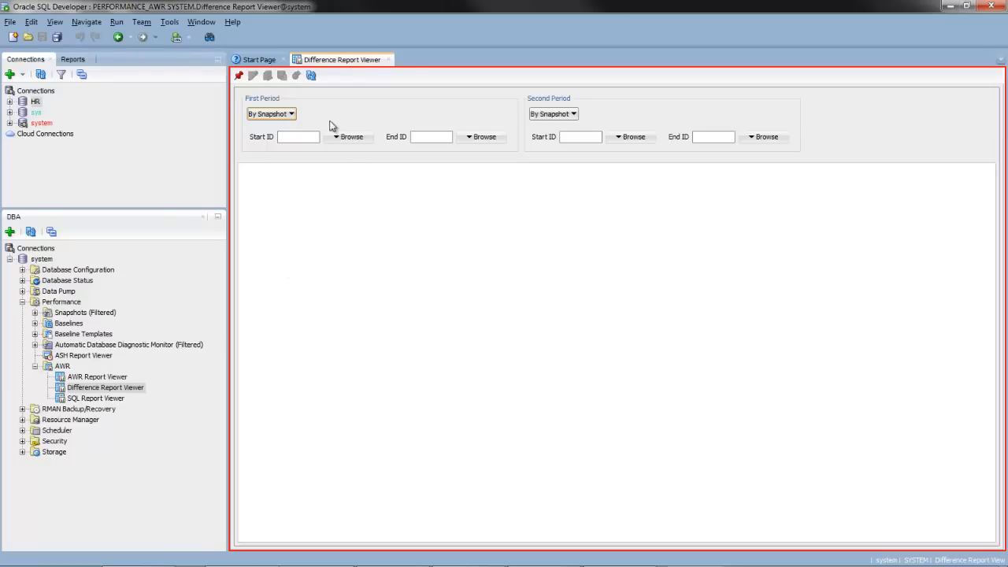
Bring up the AWR SQL Report Viewer from the DBA navigator after the difference report setup
click(290, 113)
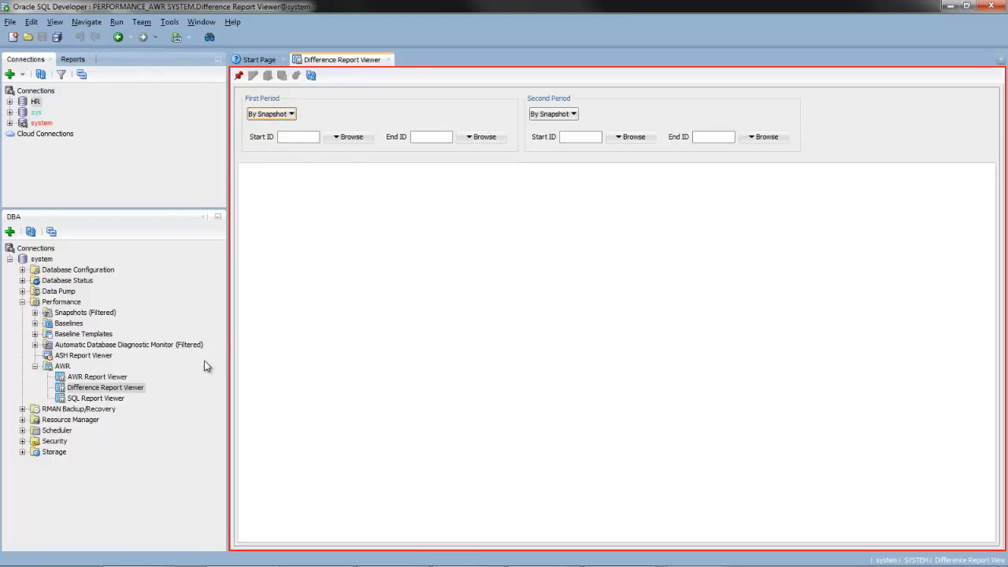
double_click(95, 397)
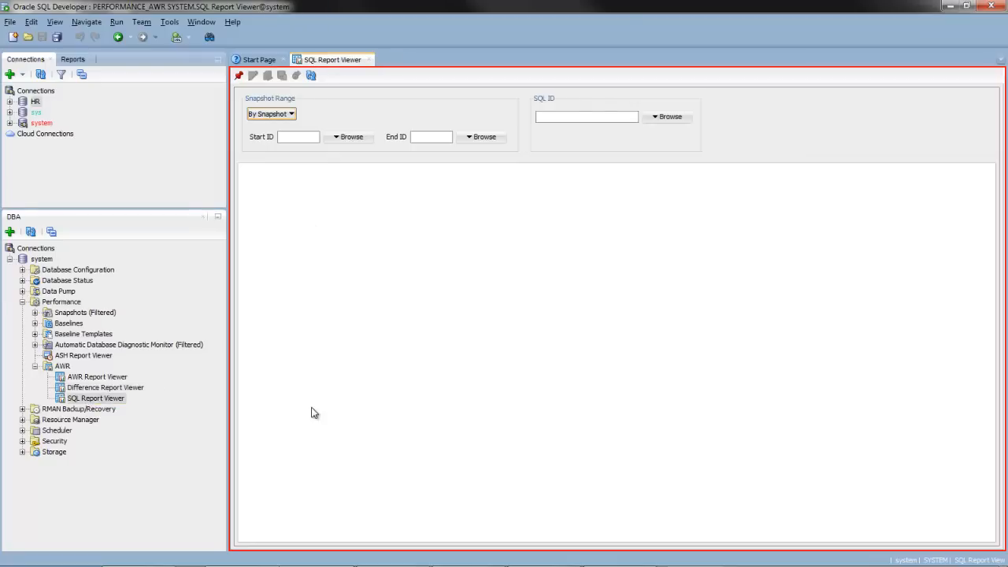
mouse_move(163, 416)
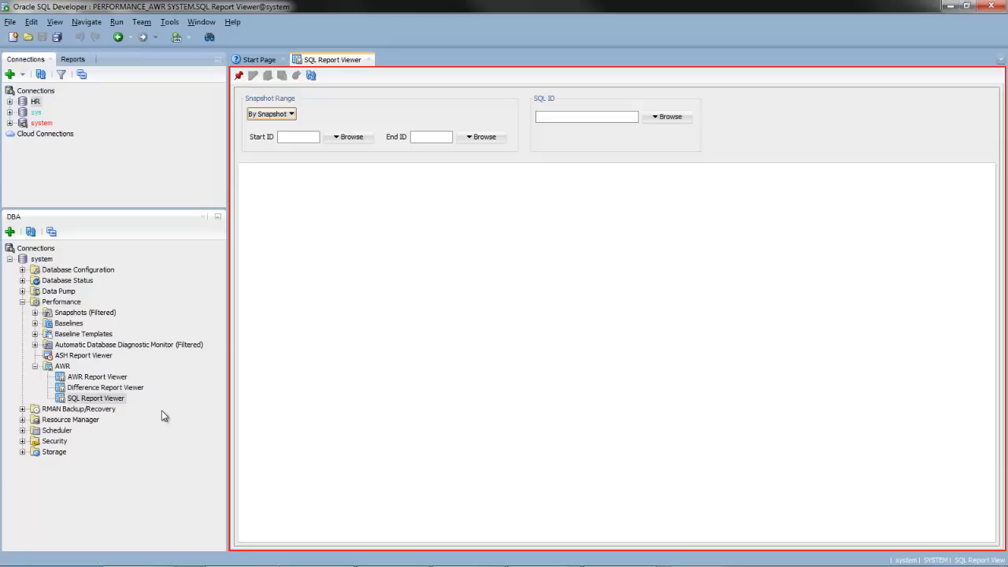